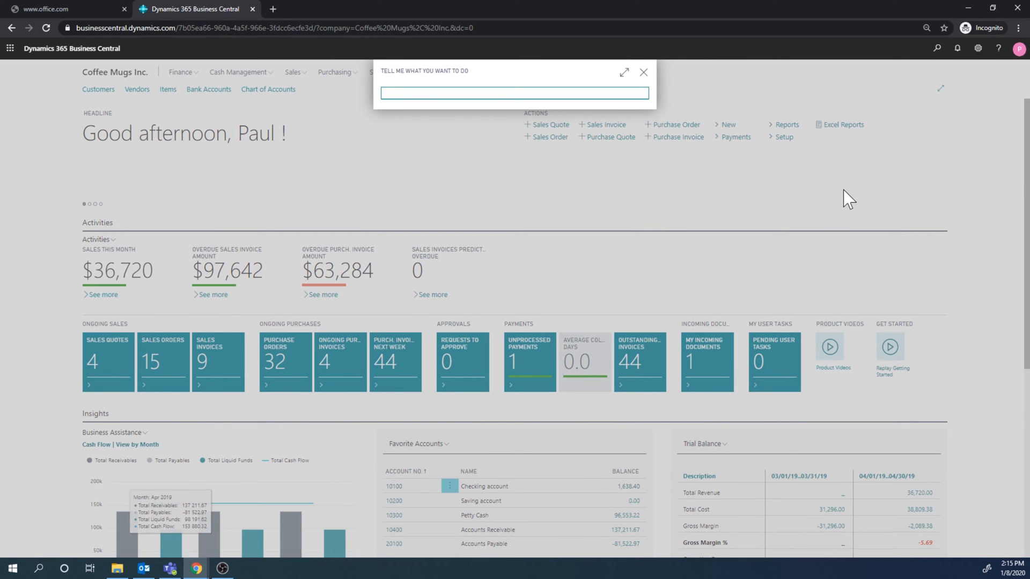
text(salesp)
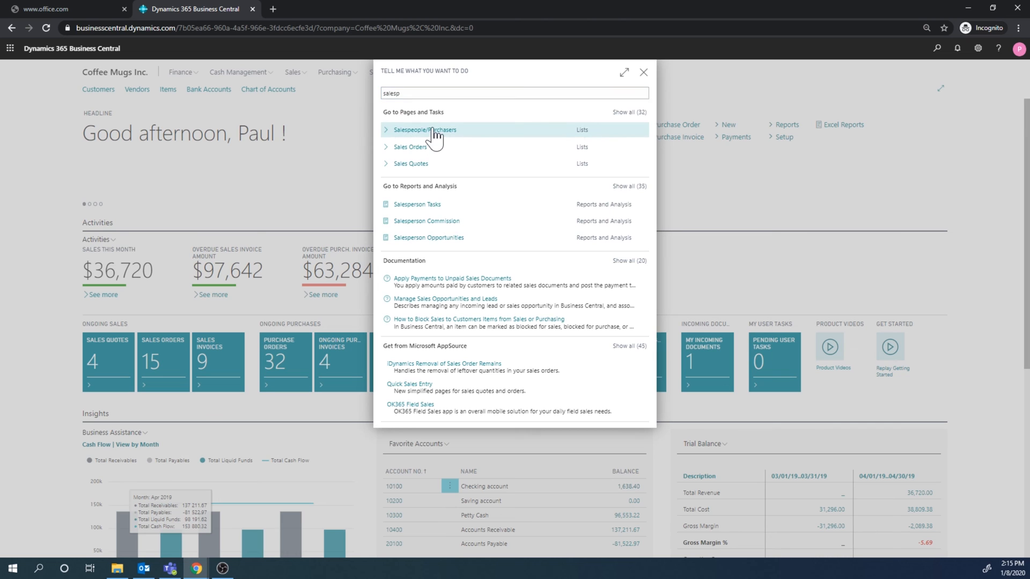
click(425, 129)
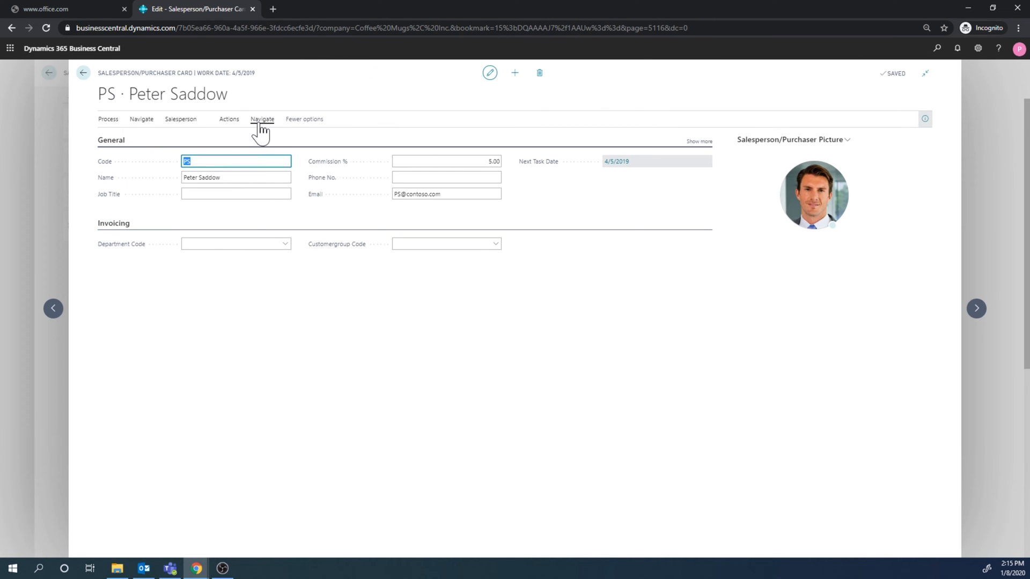
click(263, 119)
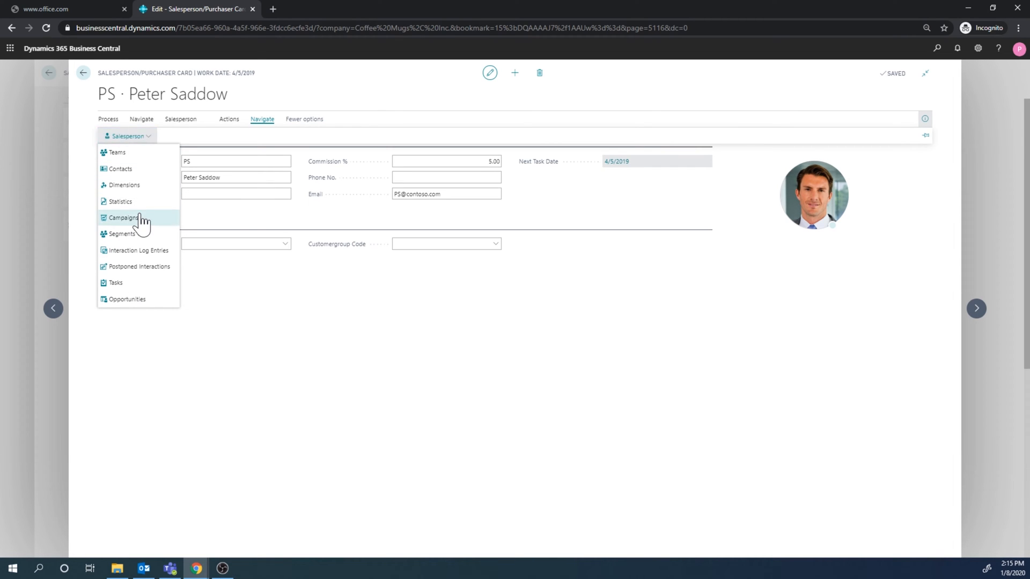
click(122, 217)
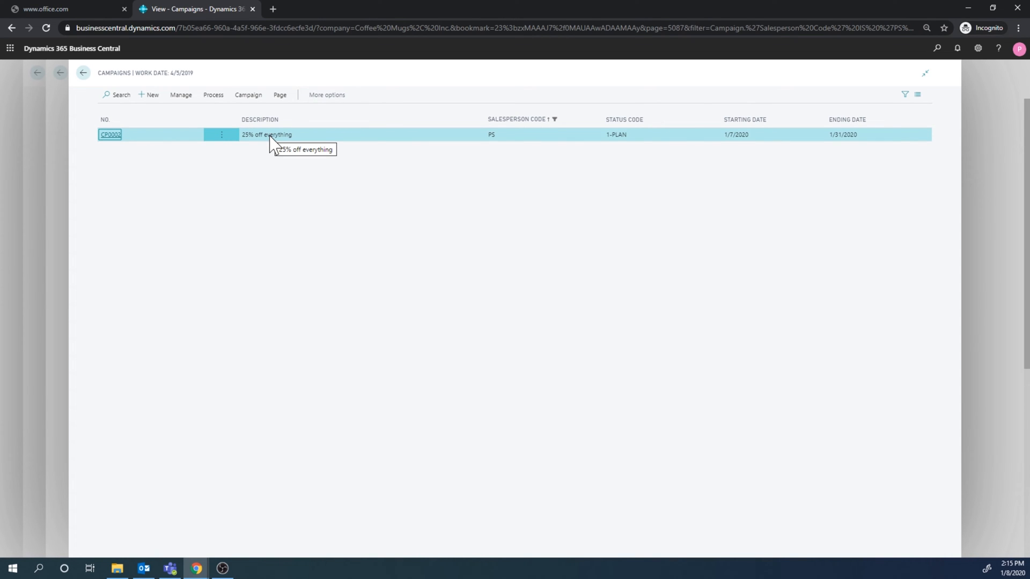
mouse_move(248, 99)
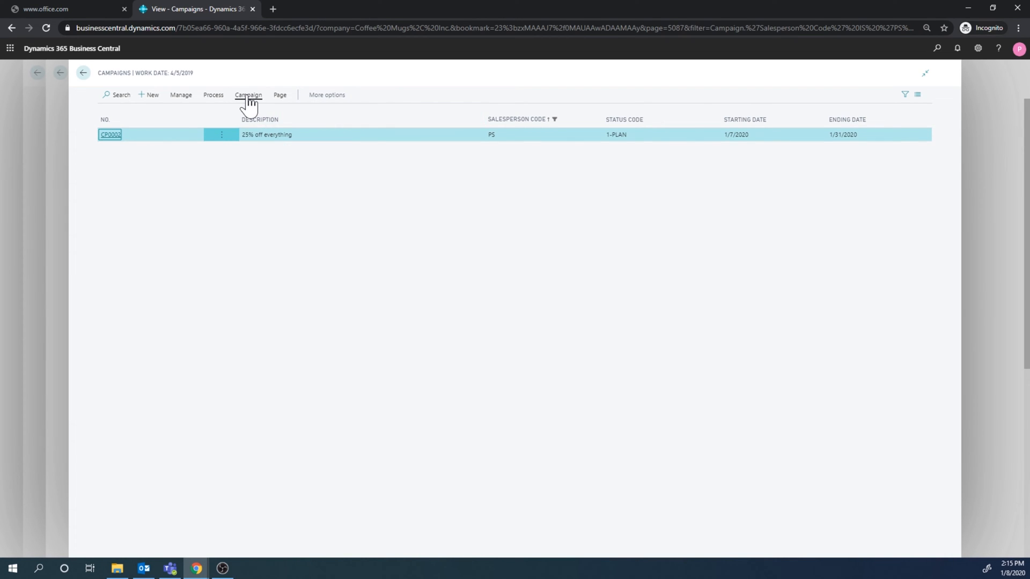
Open campaign CP0002's card and list its segments, showing 'All customers'.
click(248, 95)
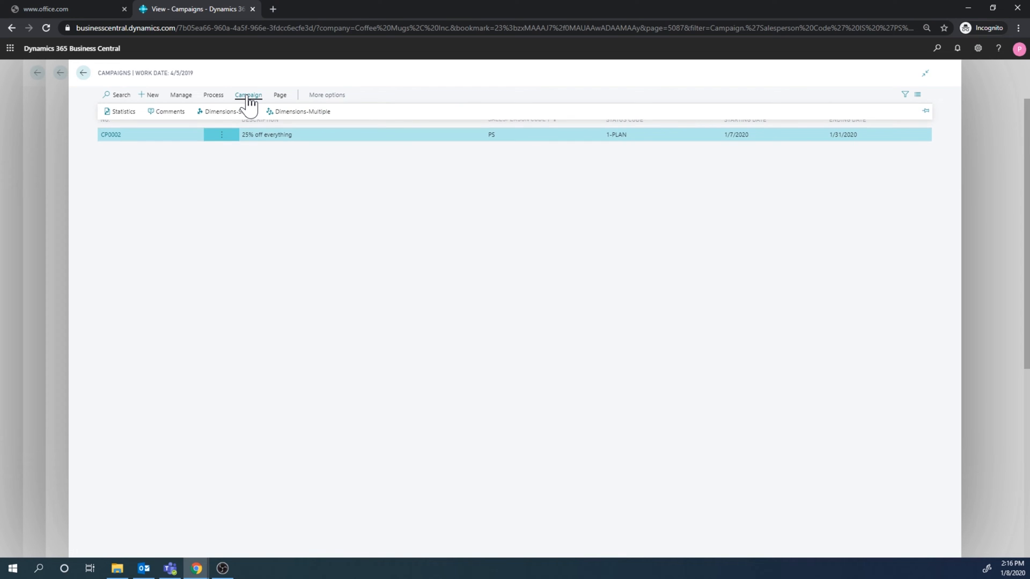
click(222, 135)
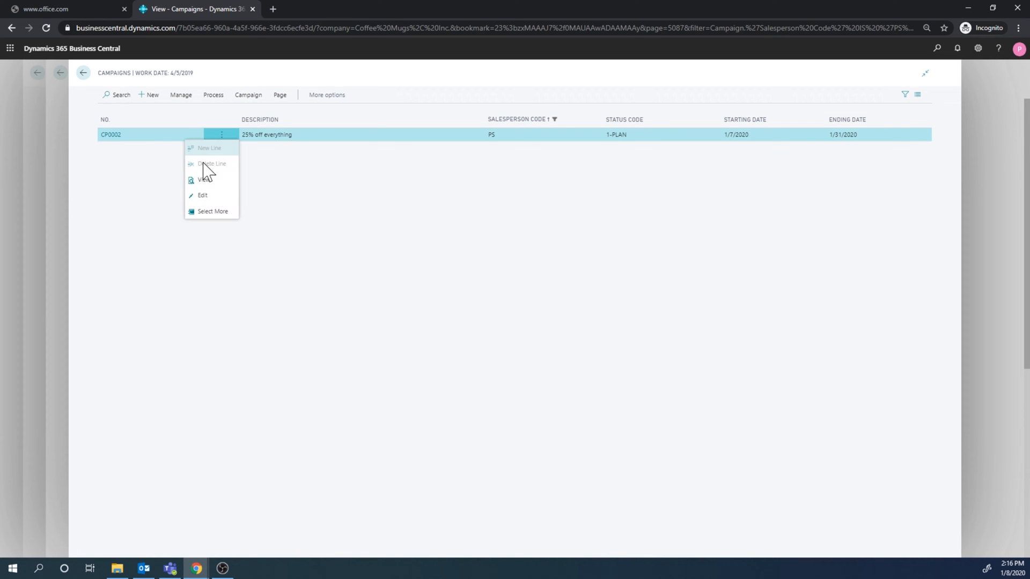
click(203, 196)
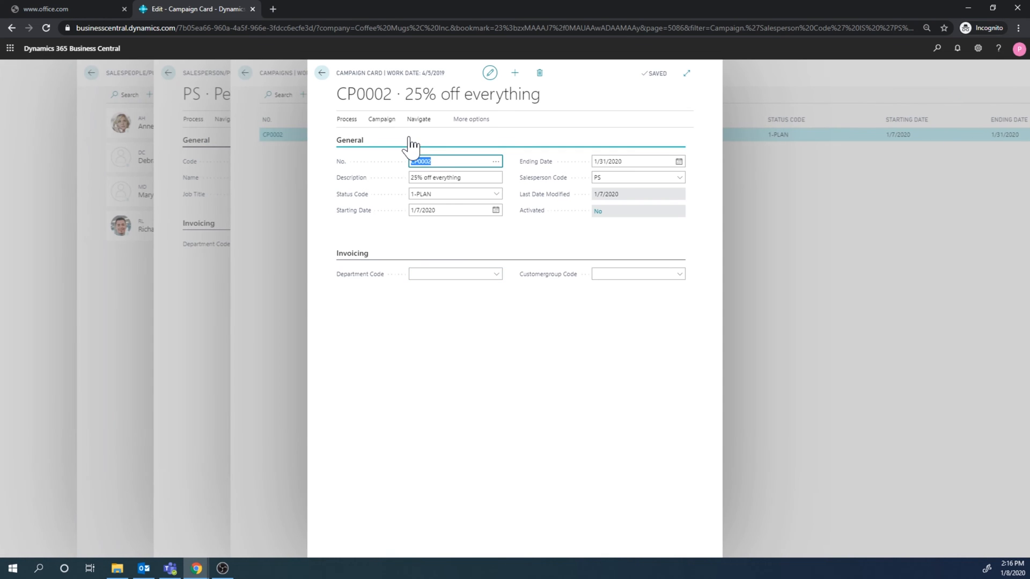
click(381, 119)
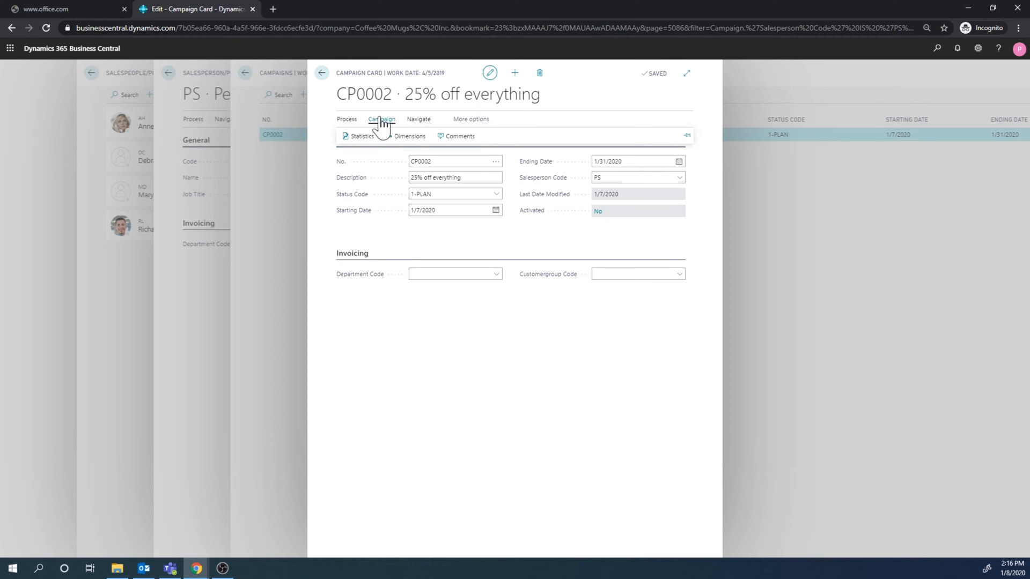
click(418, 120)
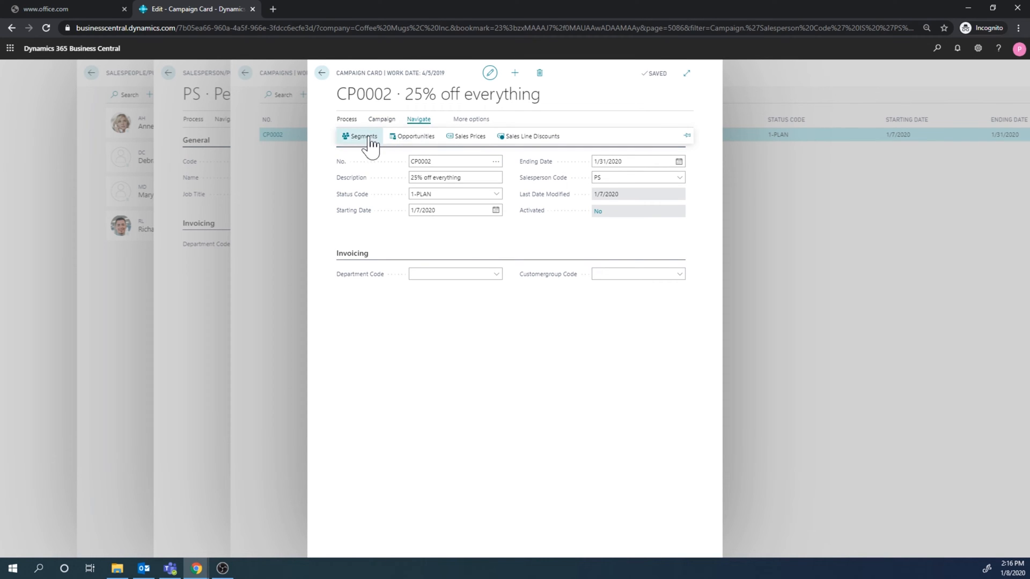
click(362, 136)
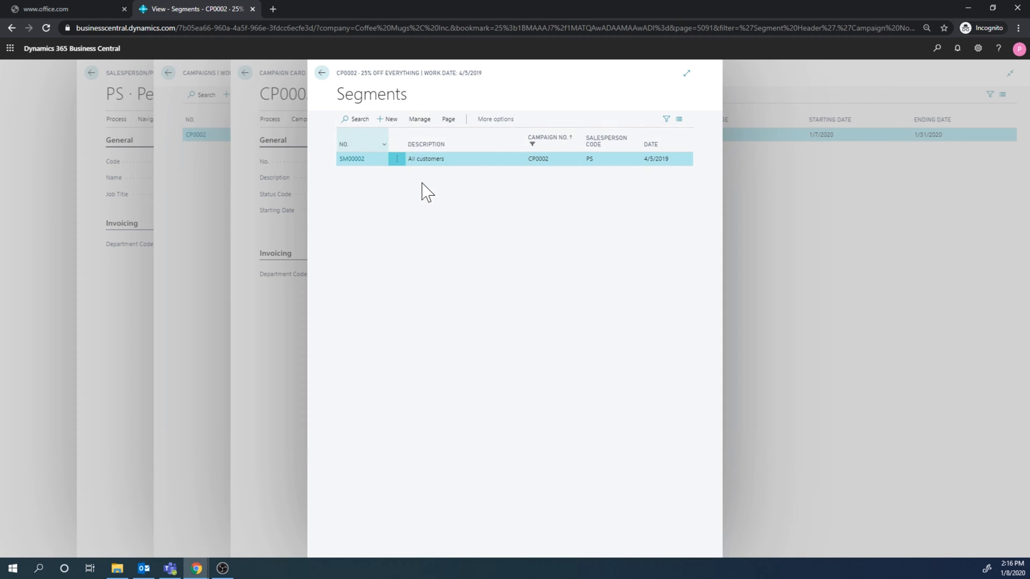
Review segment SM00002's ten contact lines, then return to Peter Saddow's salesperson card.
double_click(425, 159)
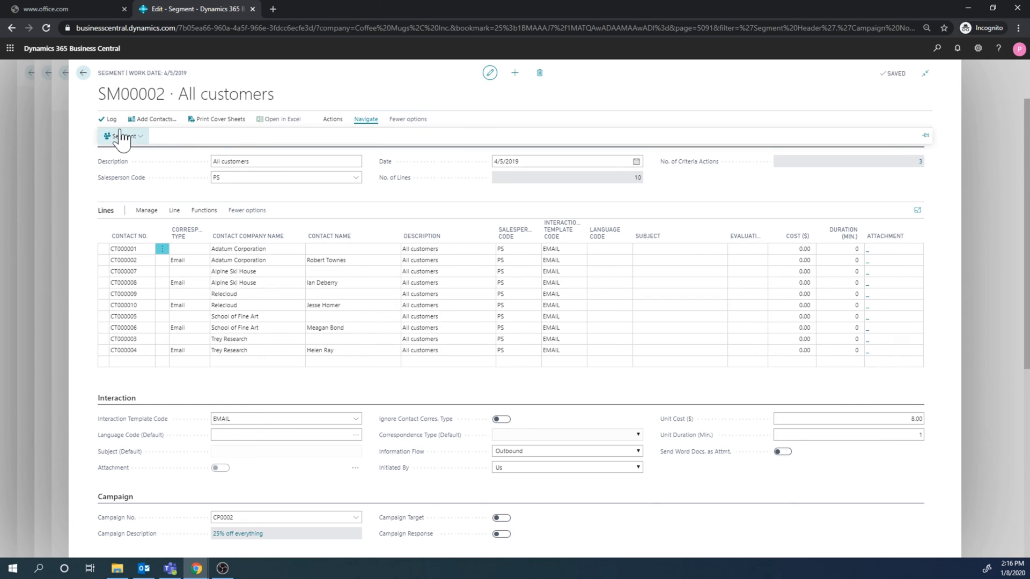
click(124, 136)
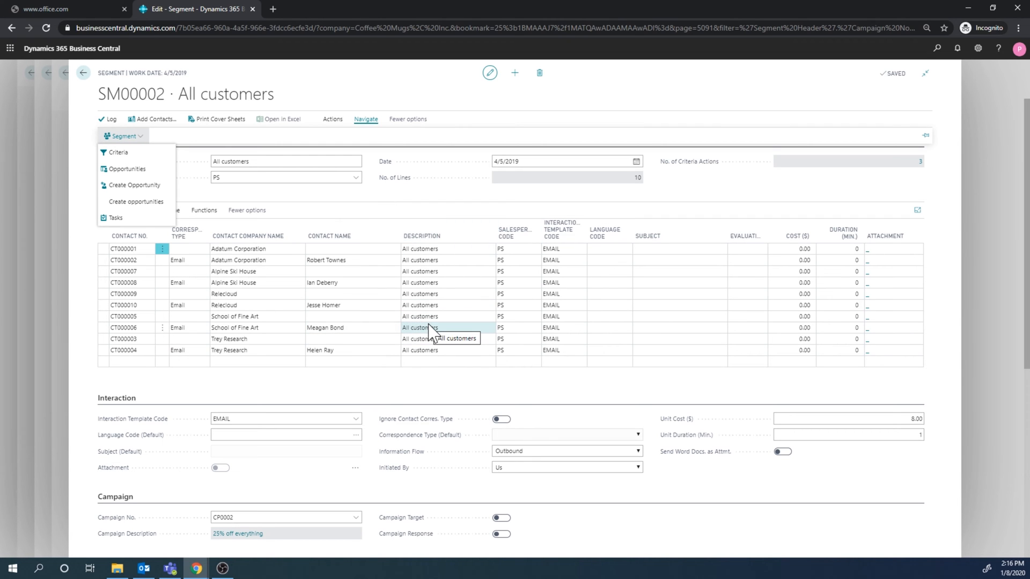
mouse_move(432, 333)
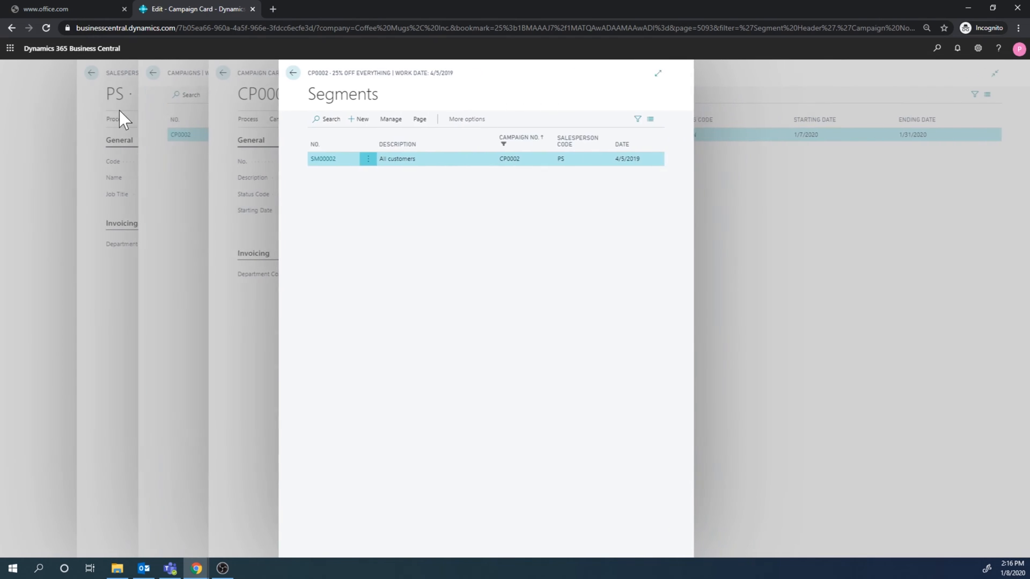
click(293, 73)
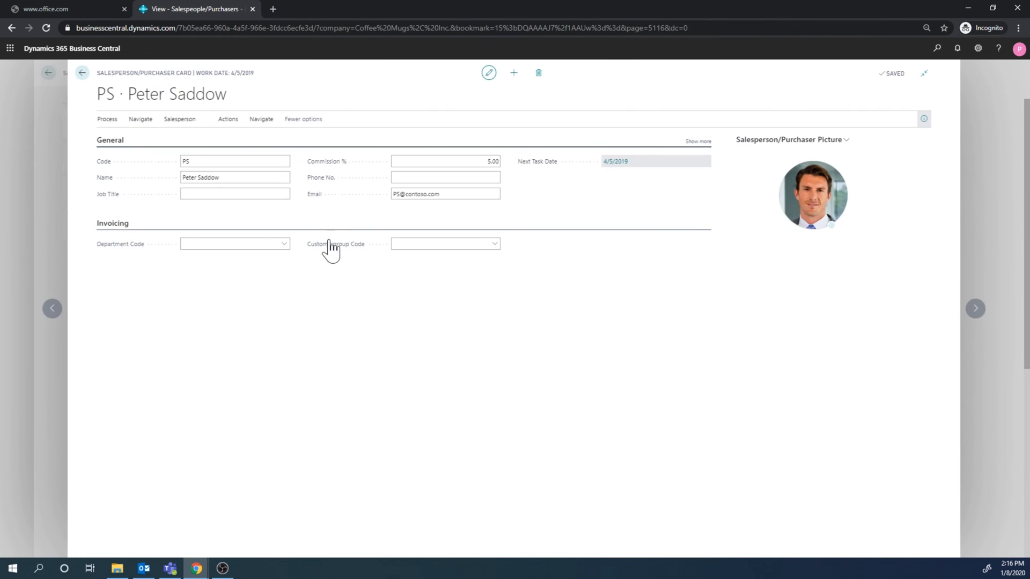
Show Peter Saddow's opportunities, listing ten 'All customers' opportunities from CP0002.
click(261, 119)
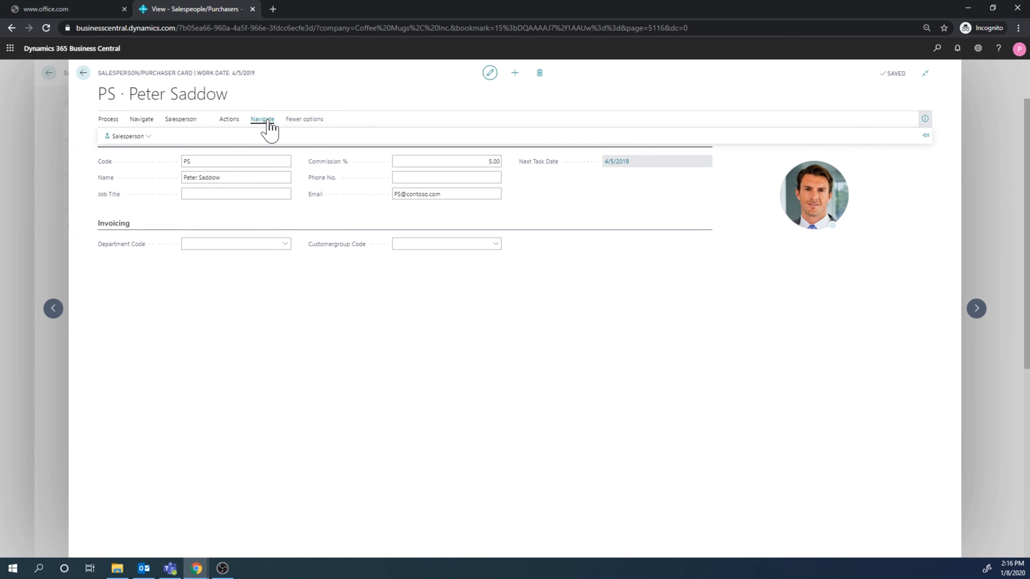
click(130, 136)
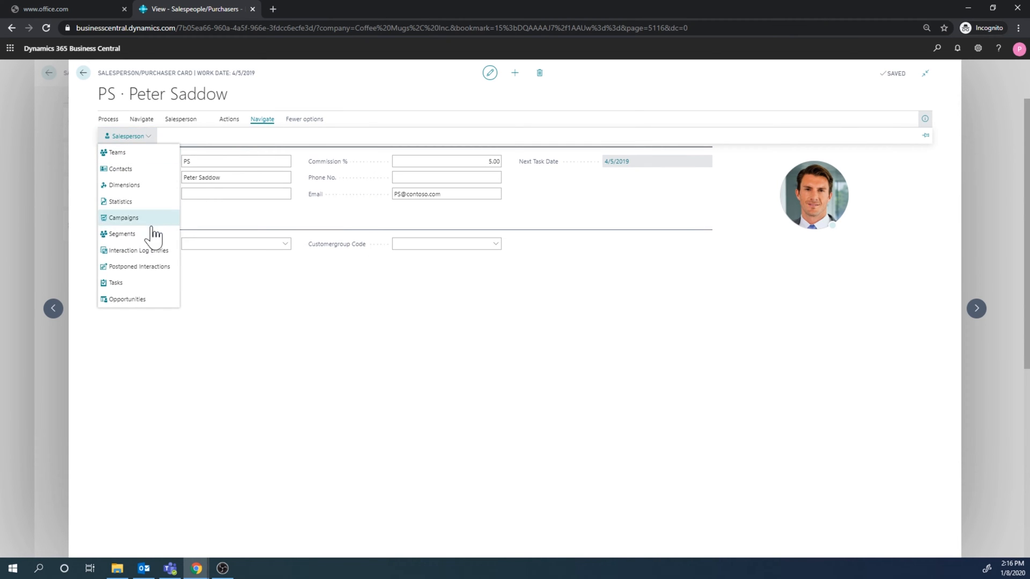
click(127, 300)
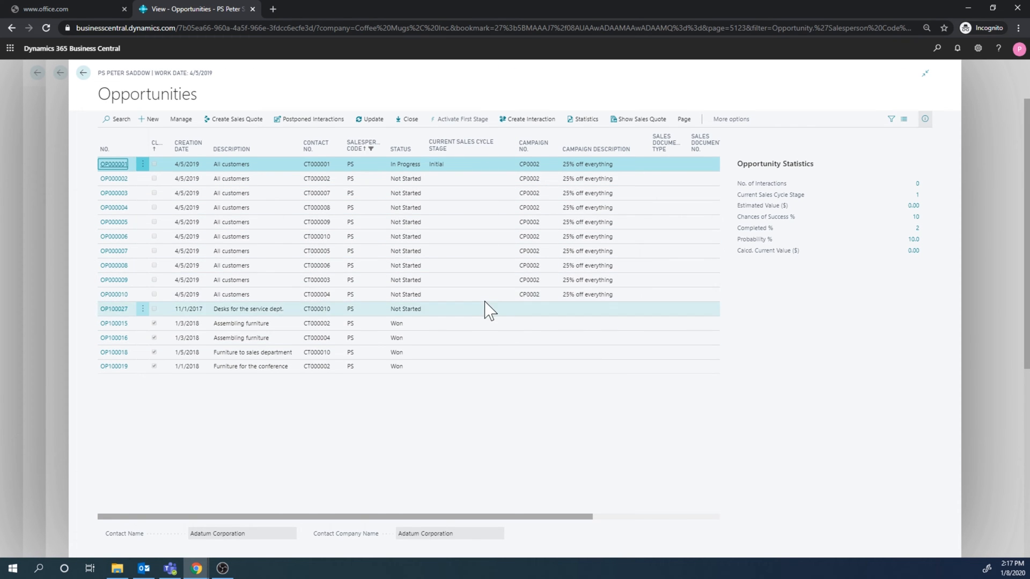
mouse_move(622, 193)
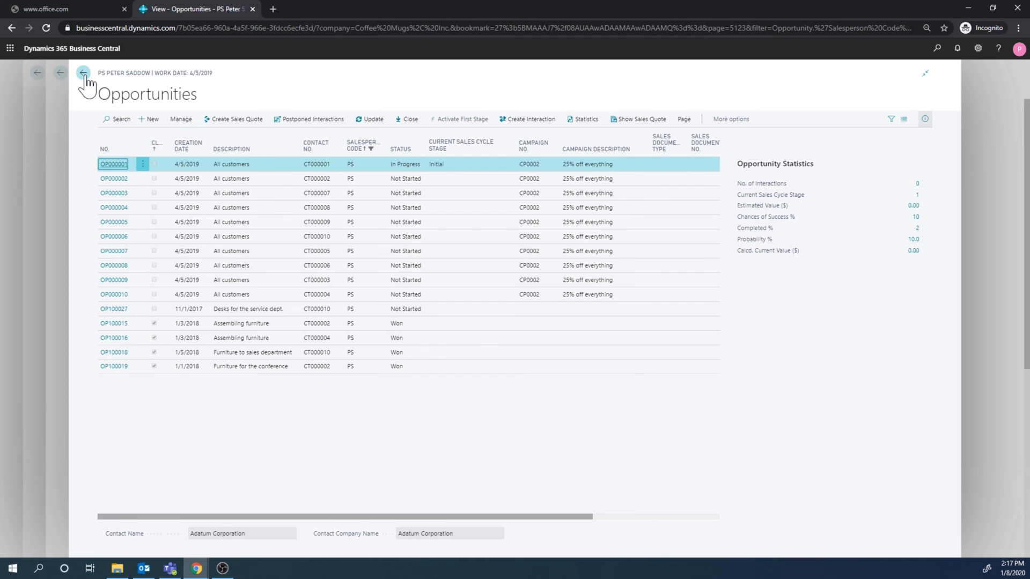
mouse_move(331, 200)
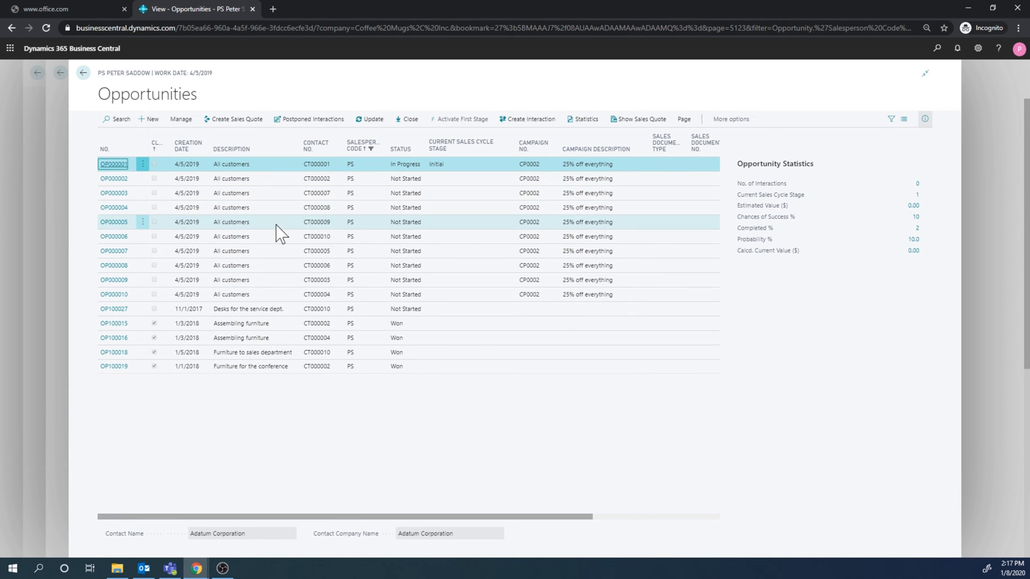
Select and open opportunity OP000005 for Relecloud, status Not Started.
click(231, 222)
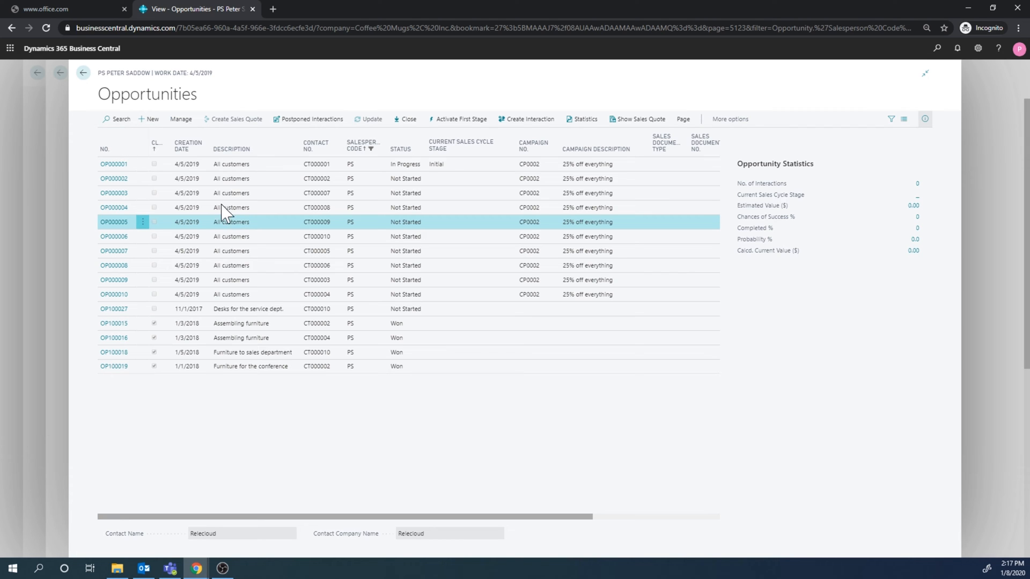
double_click(113, 222)
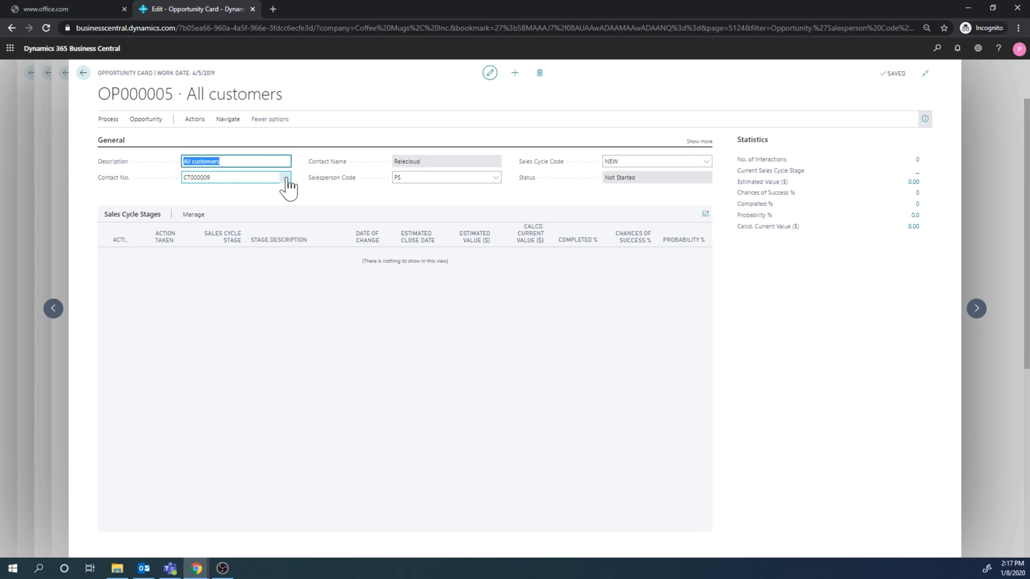
click(285, 181)
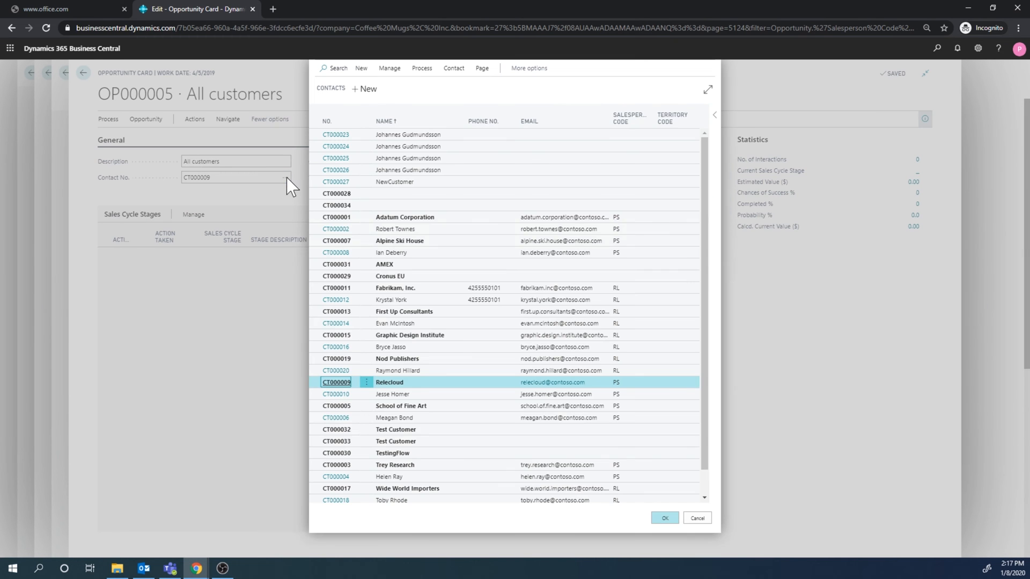
mouse_move(446, 396)
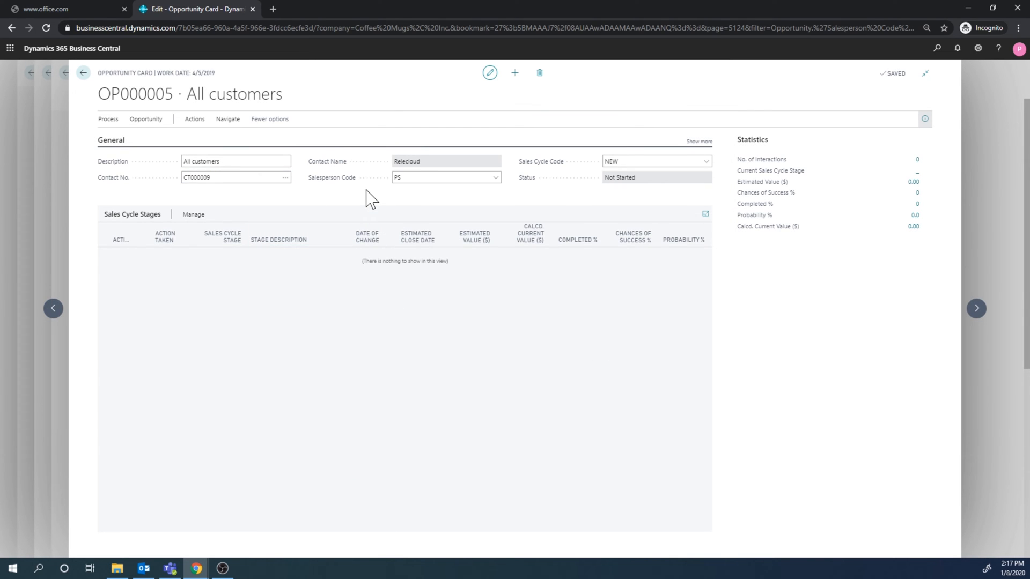
mouse_move(551, 203)
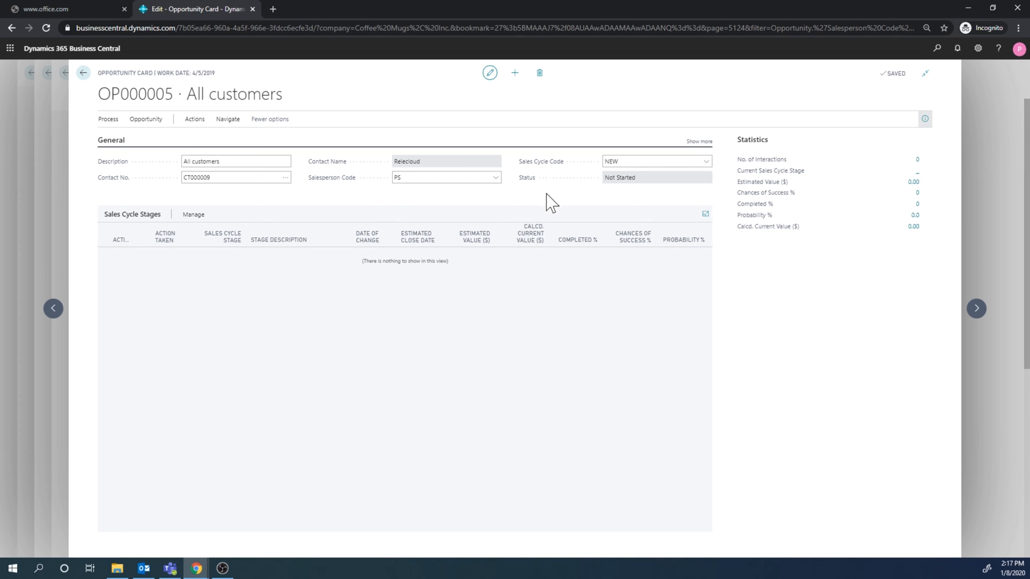
mouse_move(540, 162)
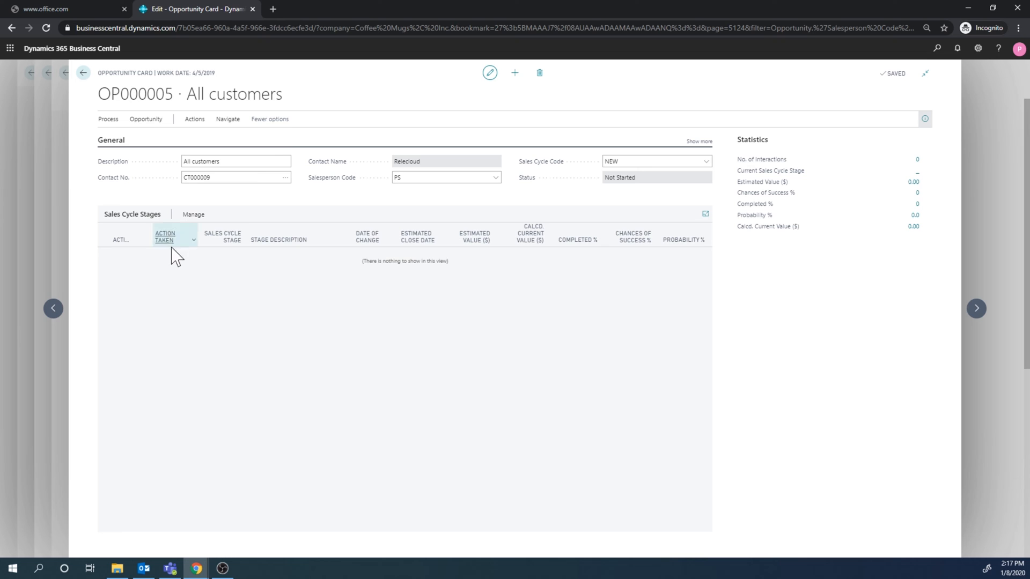
mouse_move(355, 276)
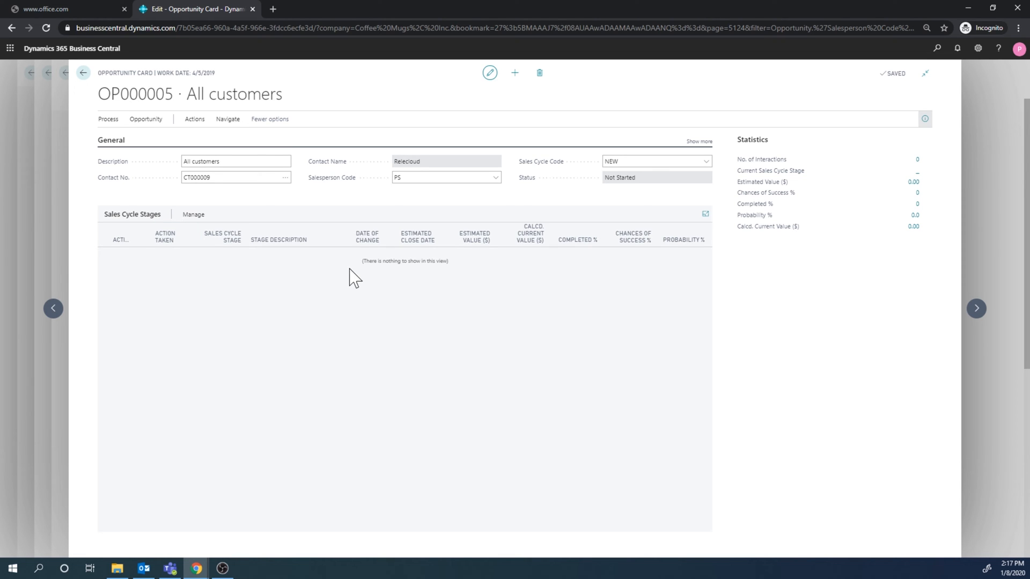
mouse_move(555, 181)
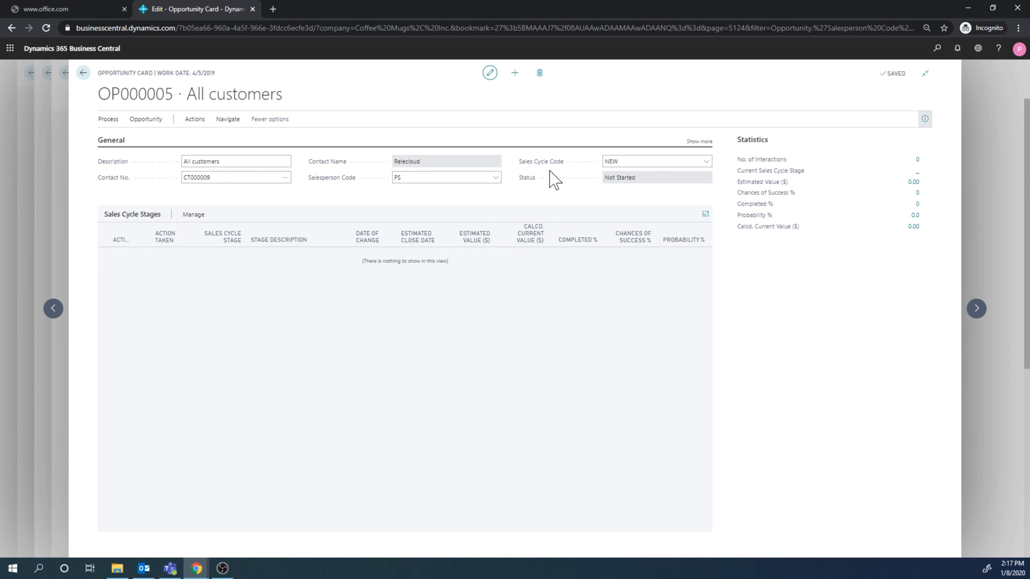
mouse_move(547, 183)
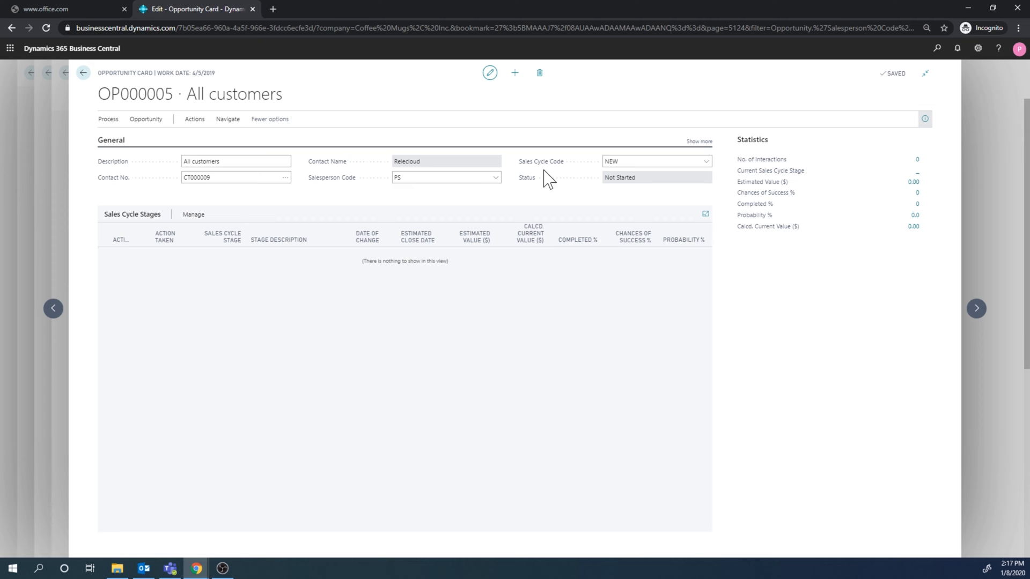
mouse_move(597, 164)
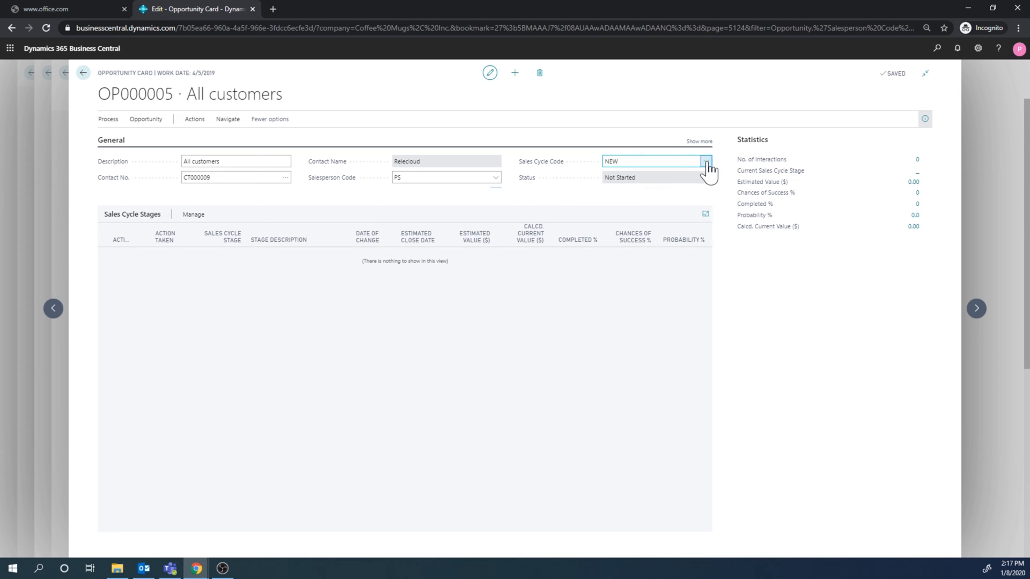
Open the full Sales Cycles list from Sales Cycle Code and pick NEW.
click(705, 161)
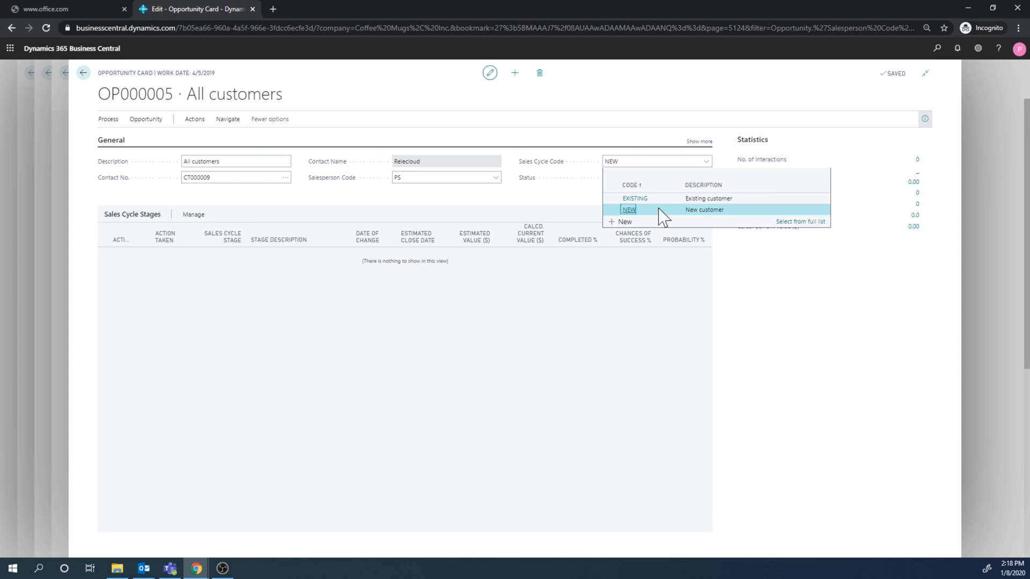
mouse_move(634, 220)
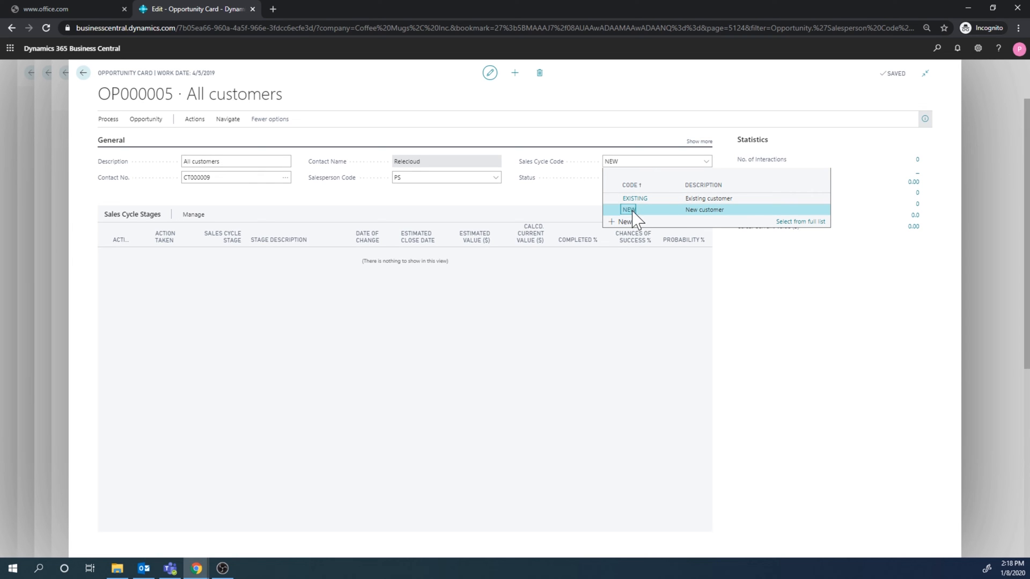
click(800, 222)
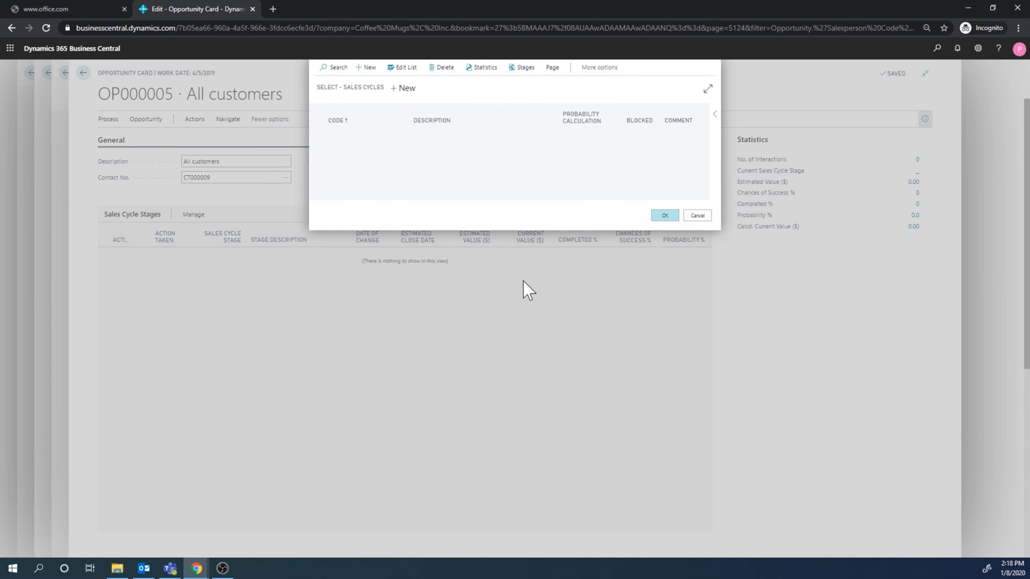
click(401, 146)
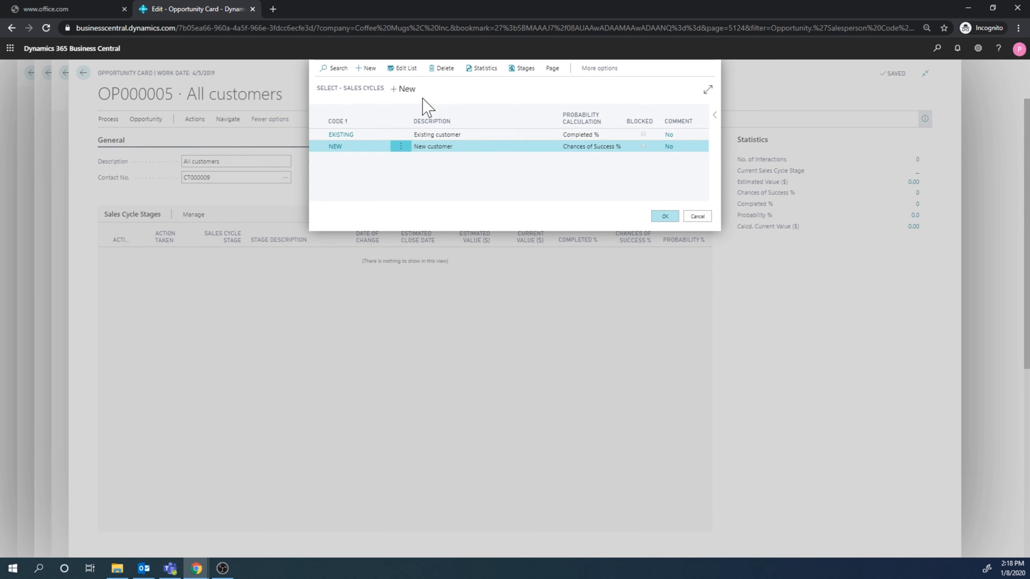
mouse_move(525, 67)
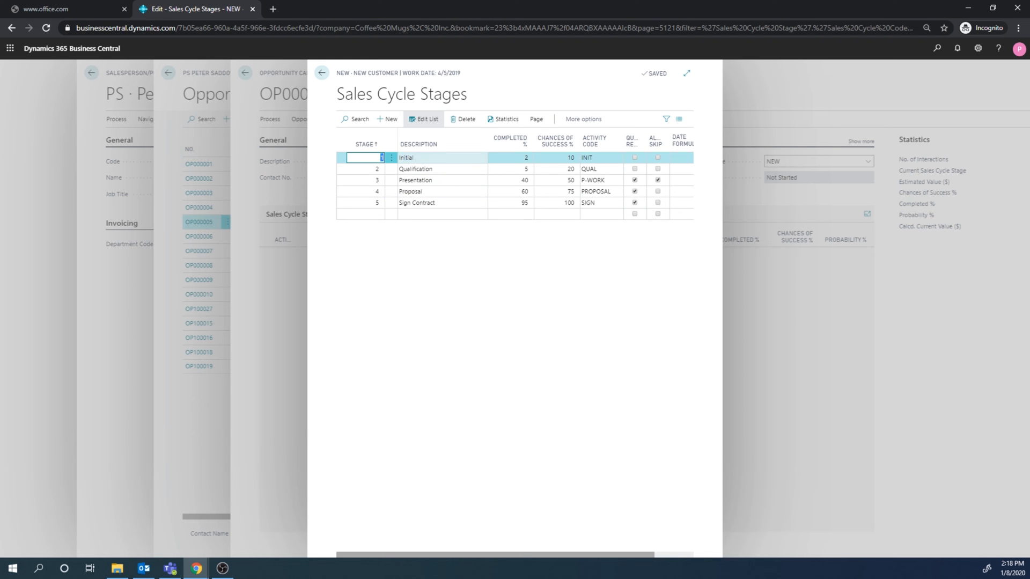
mouse_move(433, 174)
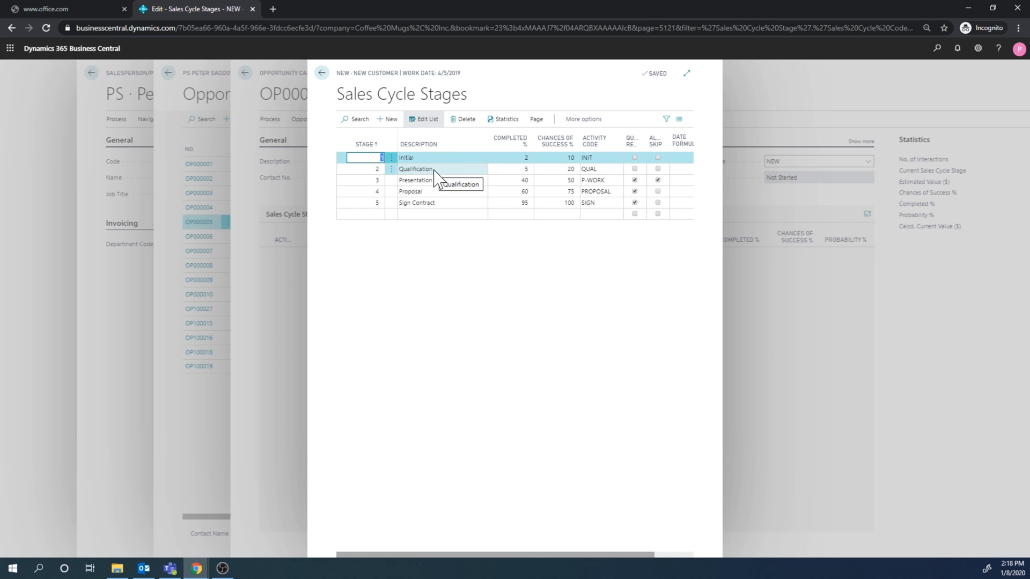
mouse_move(444, 184)
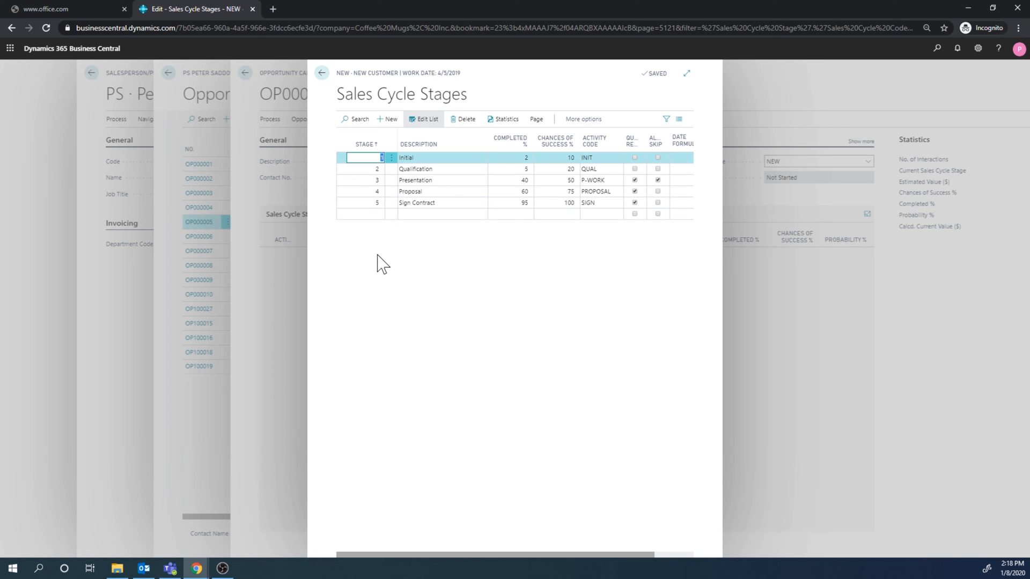
mouse_move(551, 176)
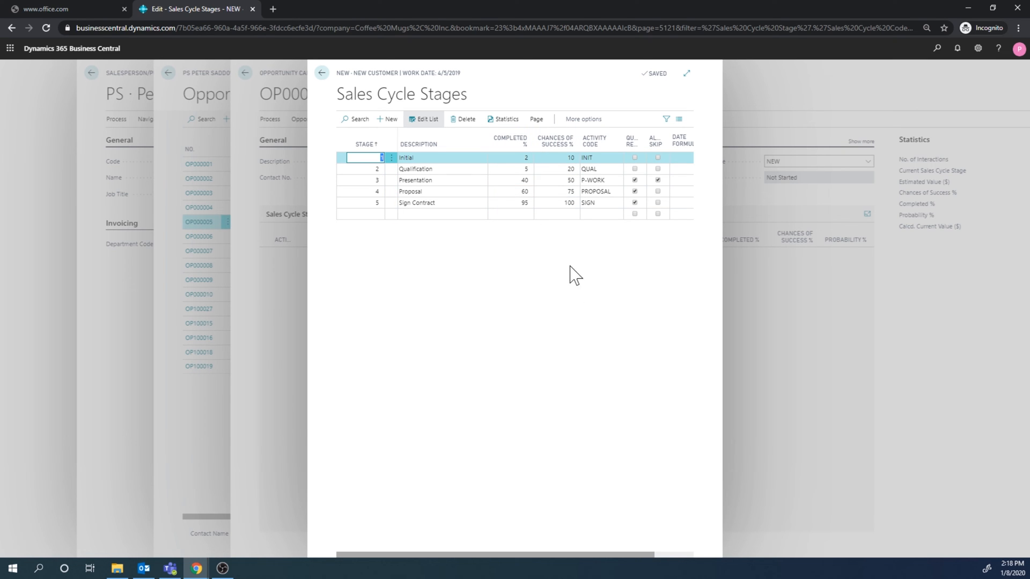
mouse_move(509, 141)
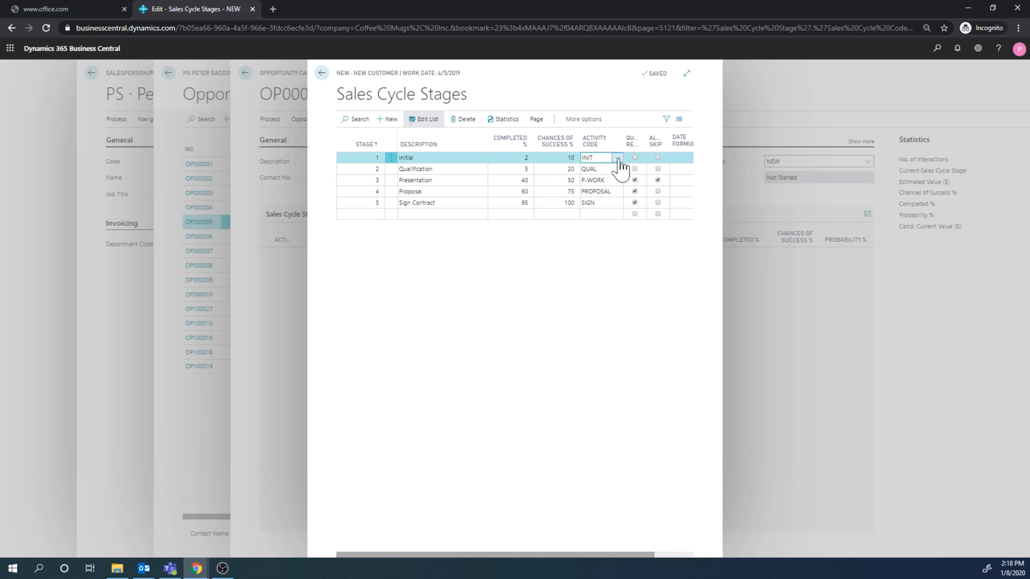
Look up the Initial stage's activities and edit INIT 'Initial tasks'.
click(617, 157)
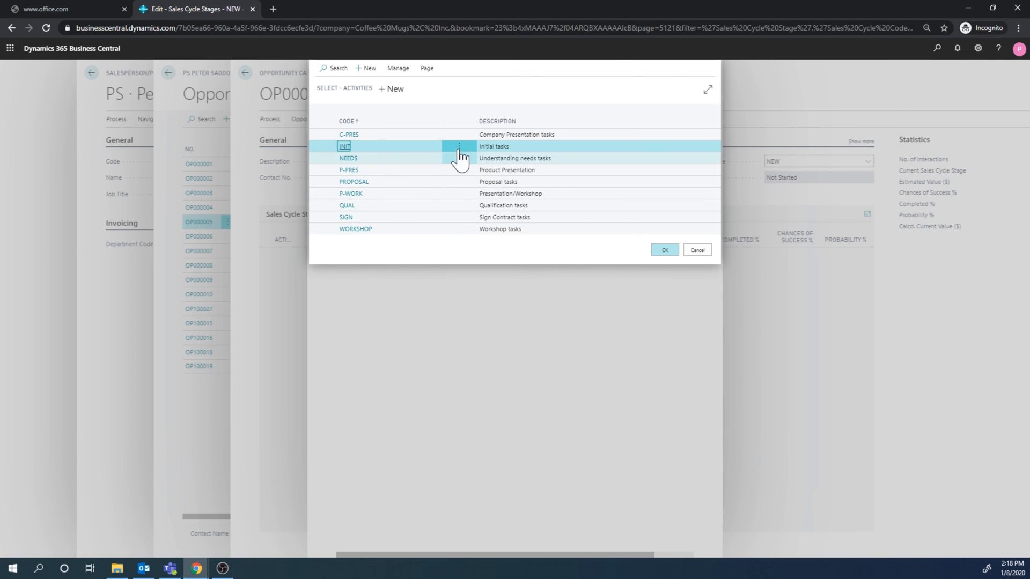
click(458, 146)
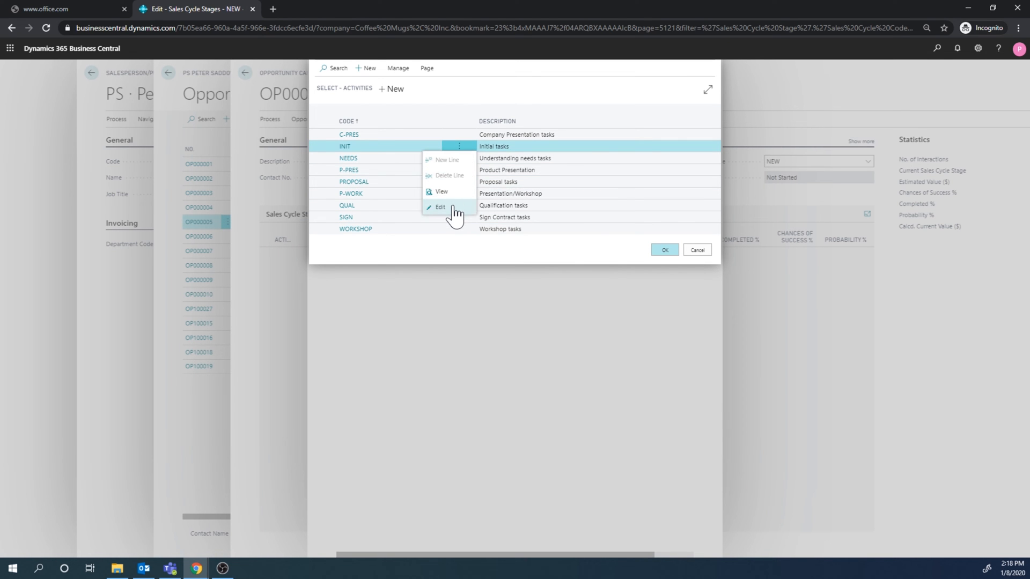
click(440, 207)
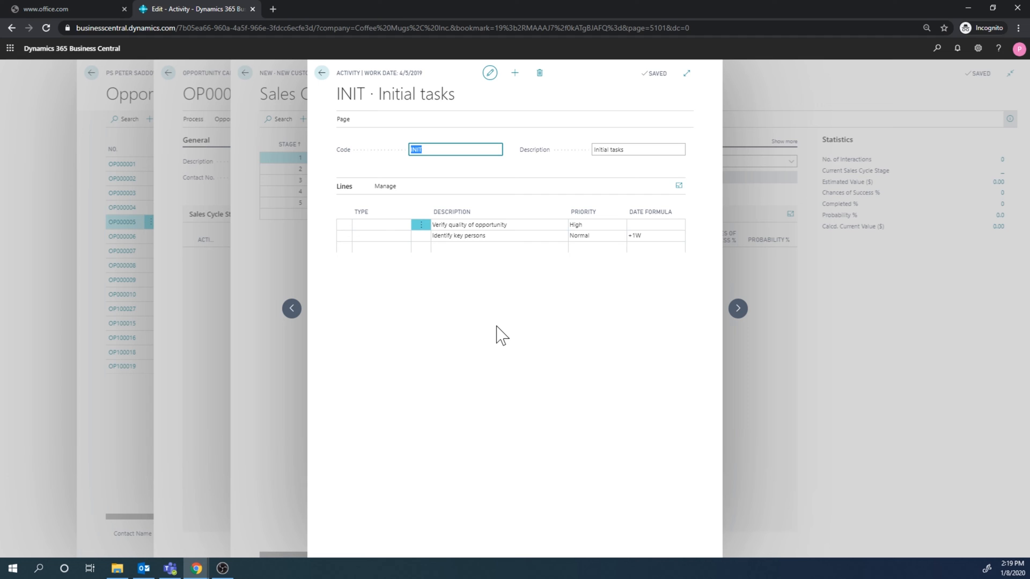
mouse_move(333, 98)
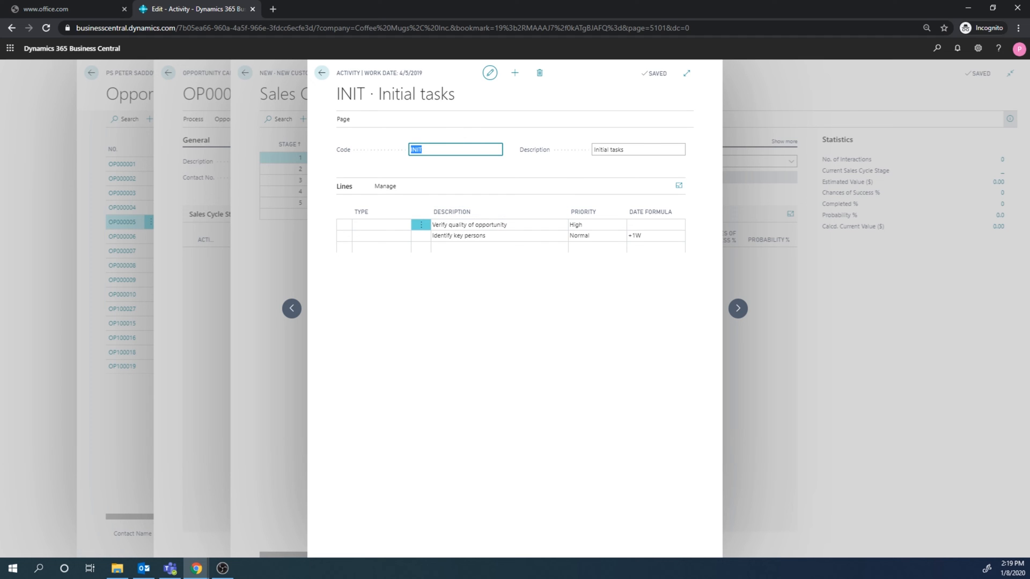
mouse_move(459, 131)
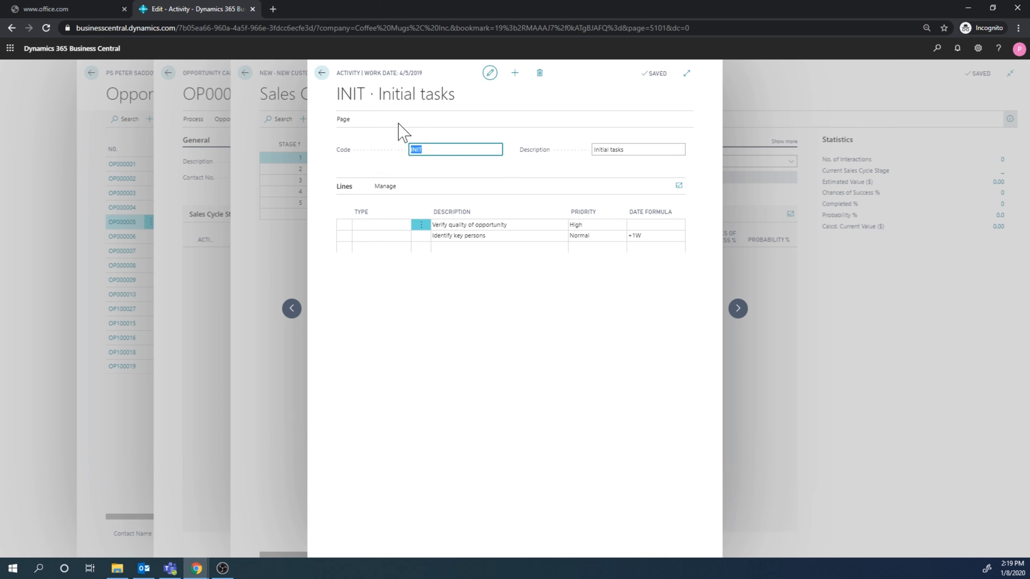
mouse_move(466, 331)
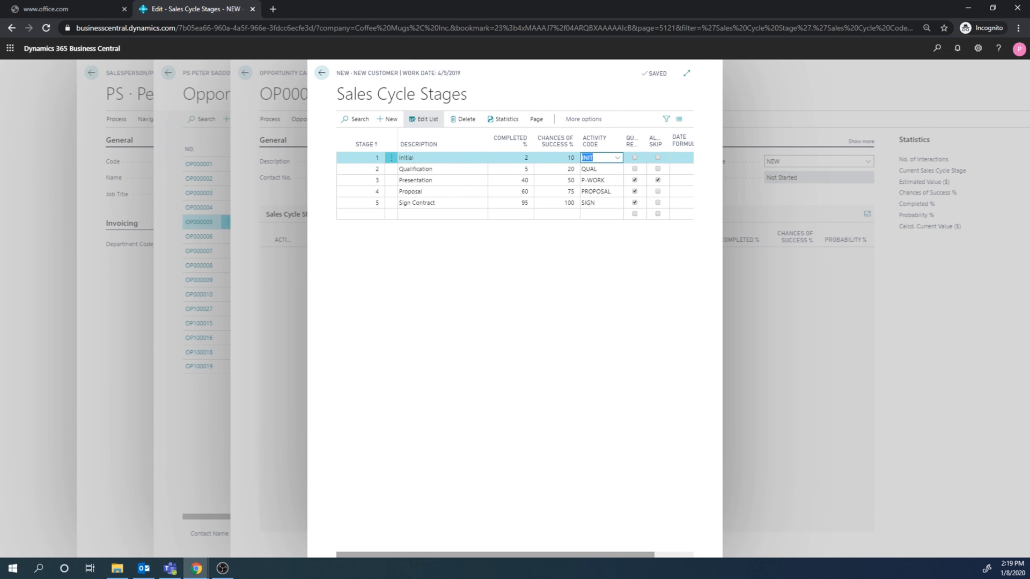
mouse_move(392, 157)
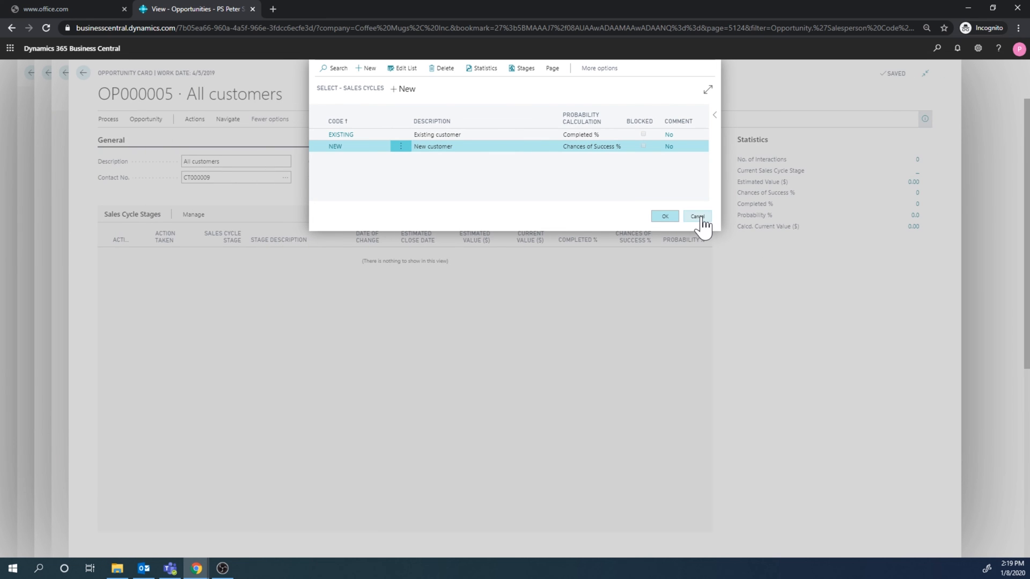
Cancel Select - Sales Cycles to return to OP000005's card on cycle NEW.
click(665, 217)
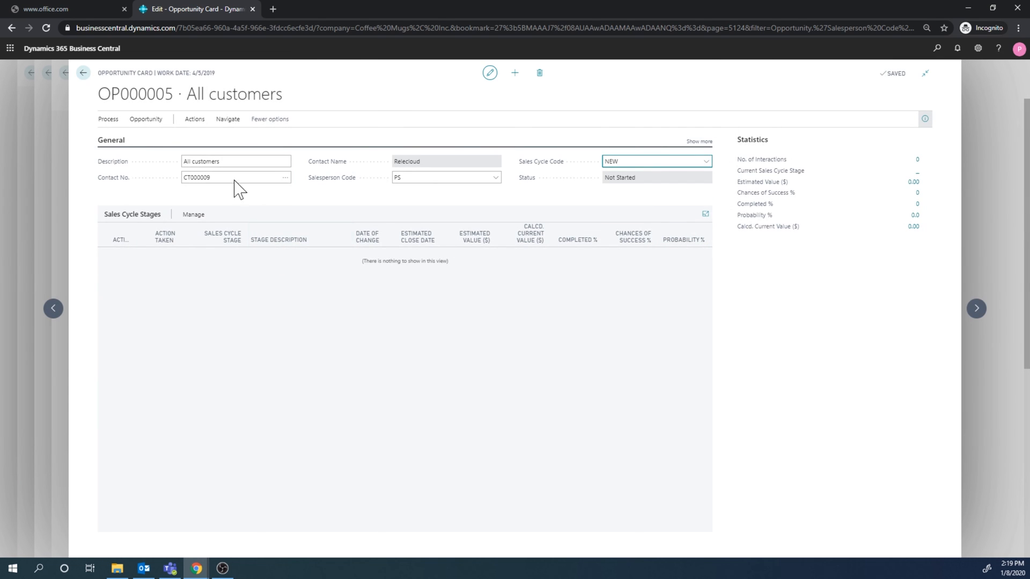
mouse_move(275, 182)
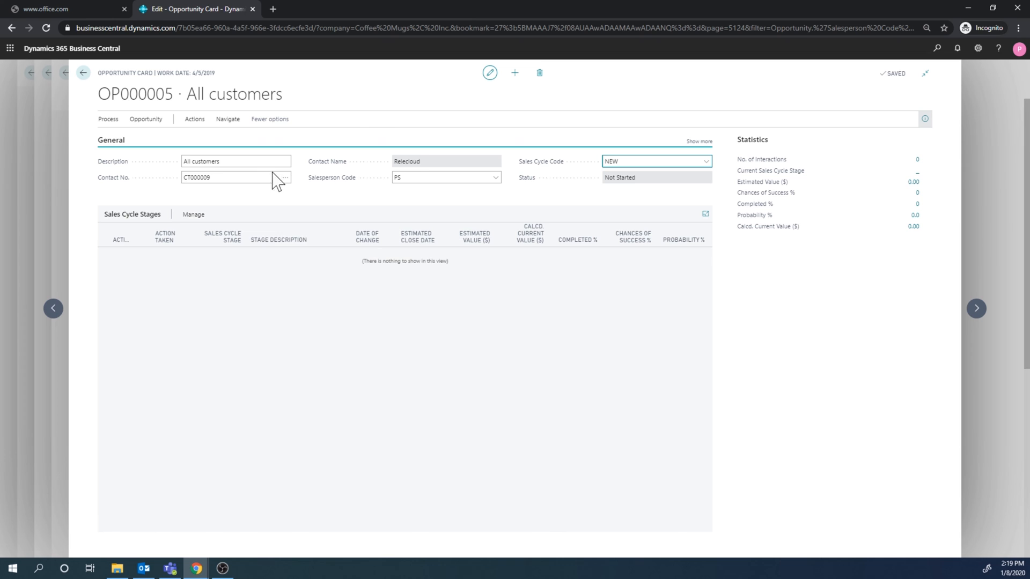
Browse OP000005's Actions, Navigate and Opportunity menus to reach Process > Activate First Stage.
click(194, 119)
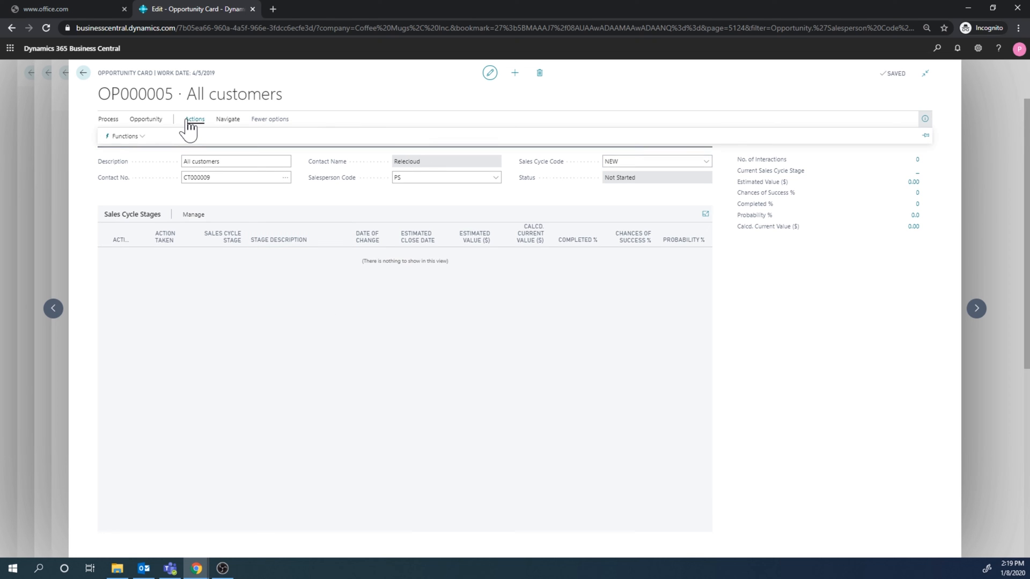
click(125, 135)
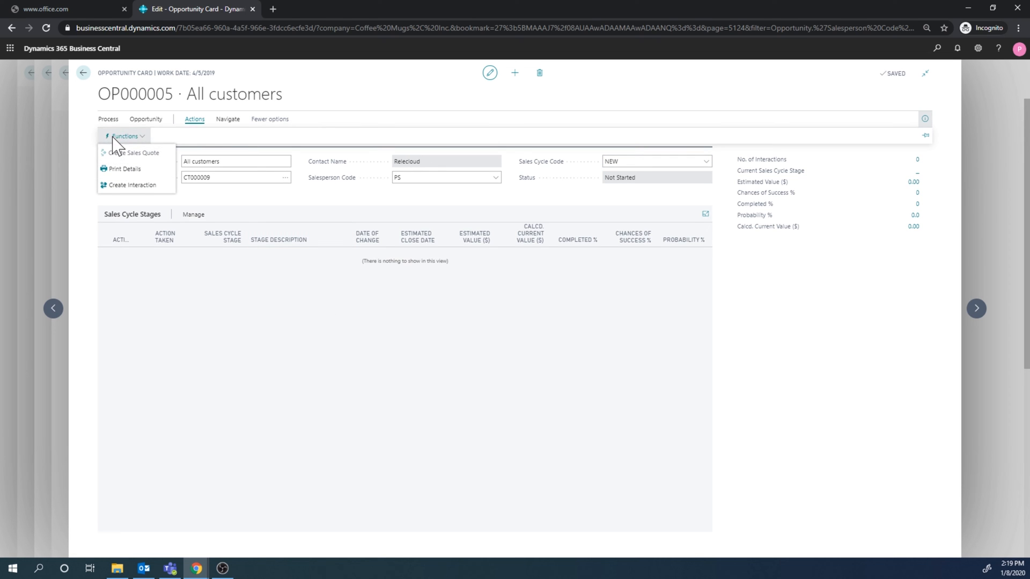
click(227, 119)
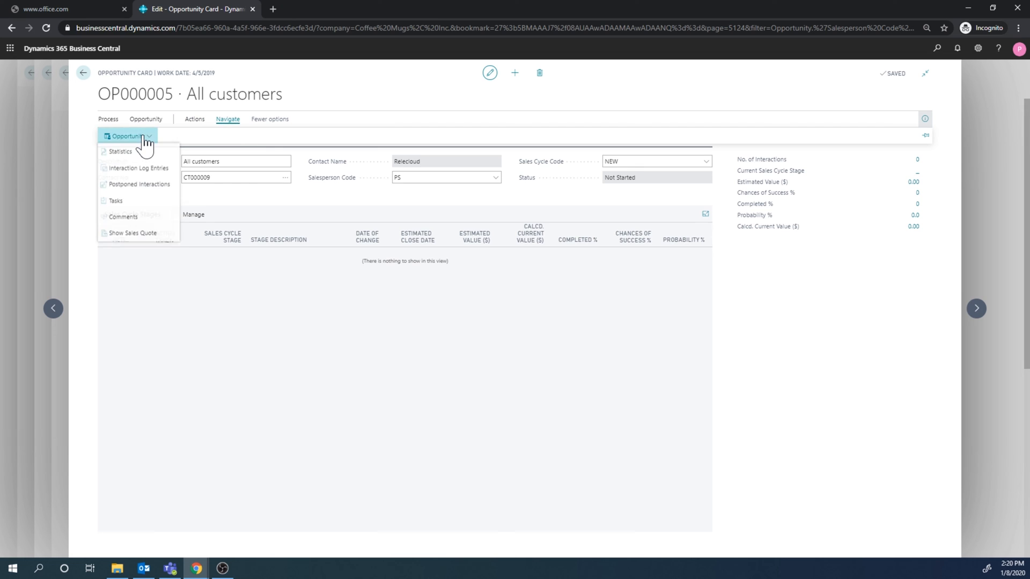
click(146, 119)
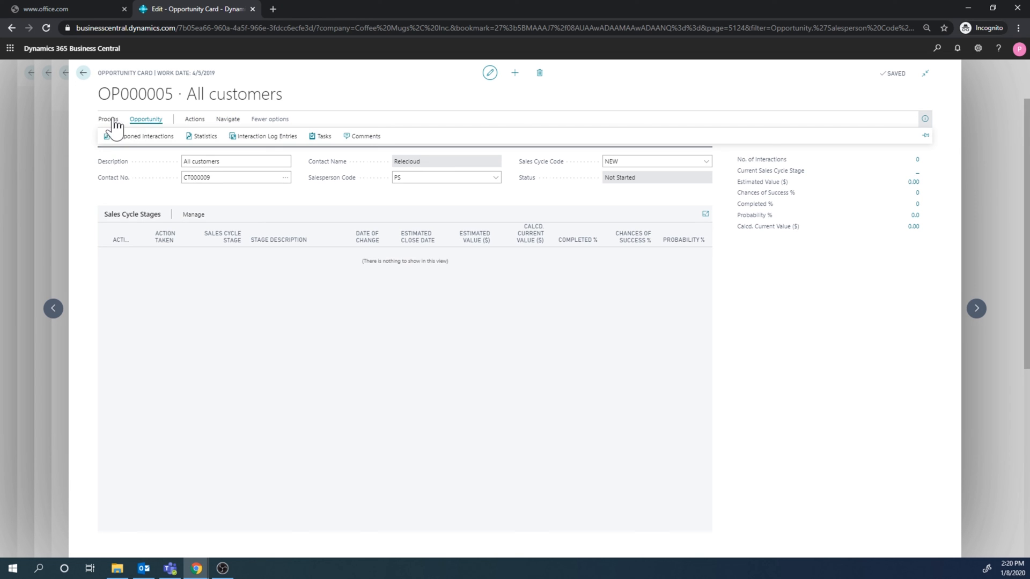
click(107, 119)
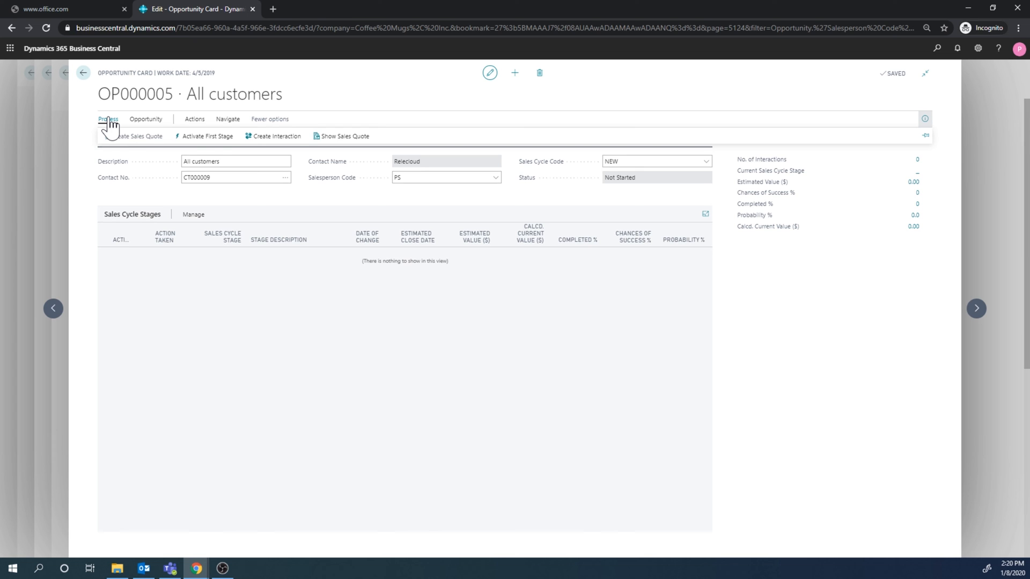
mouse_move(206, 136)
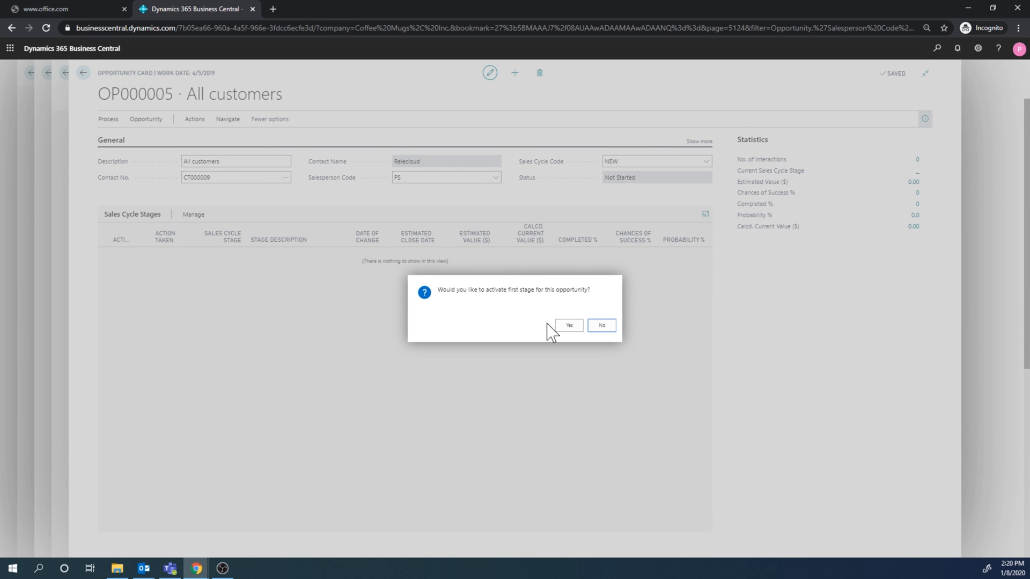
Confirm Yes, making OP000005 In Progress at stage 1 Initial, 10%.
click(569, 325)
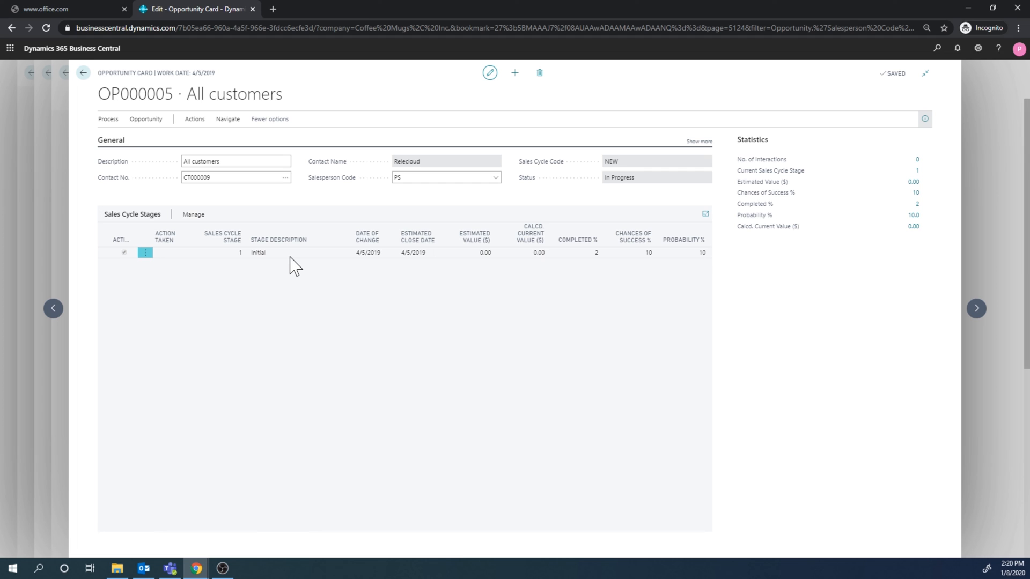
mouse_move(532, 236)
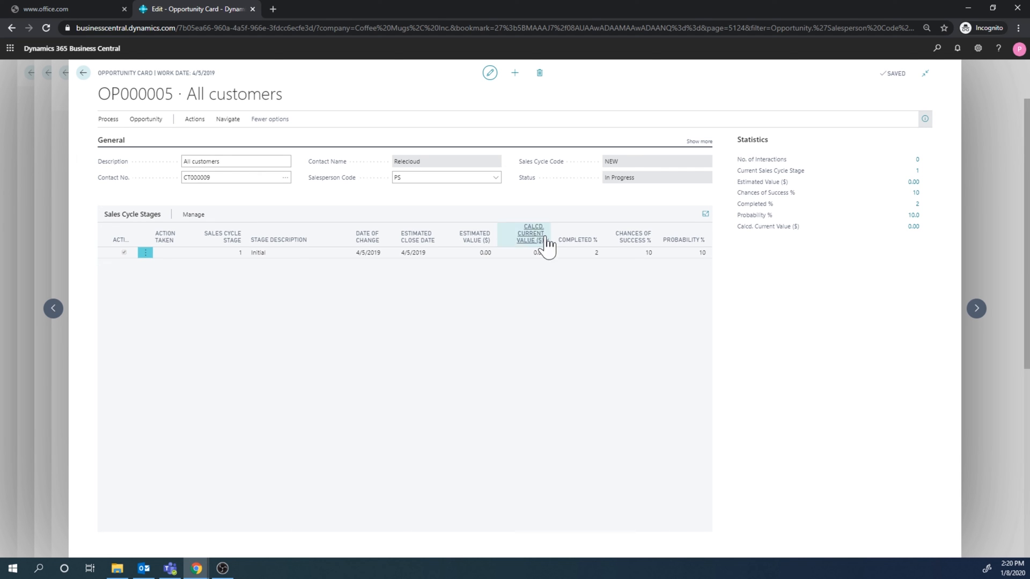
mouse_move(609, 261)
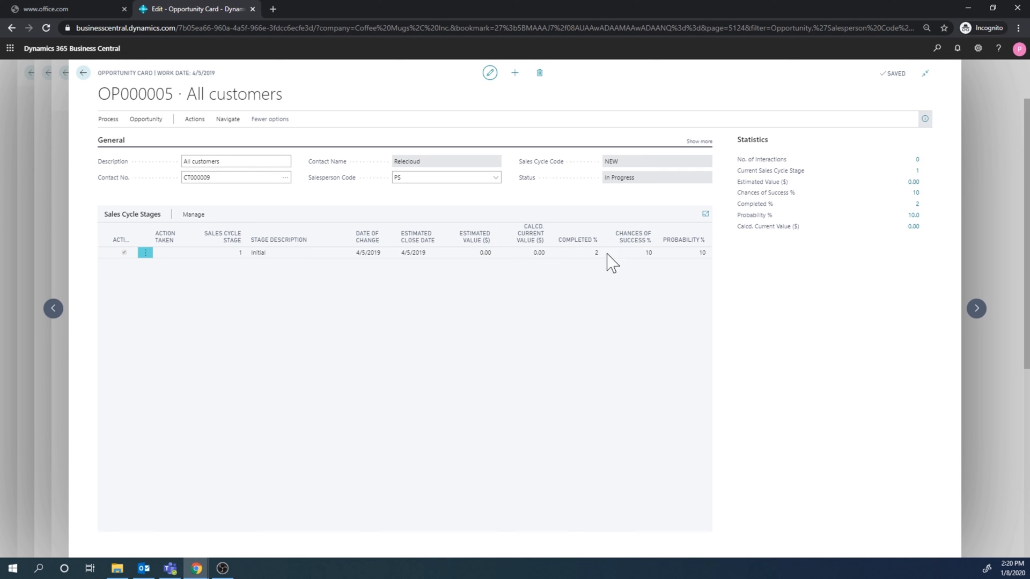
mouse_move(82, 72)
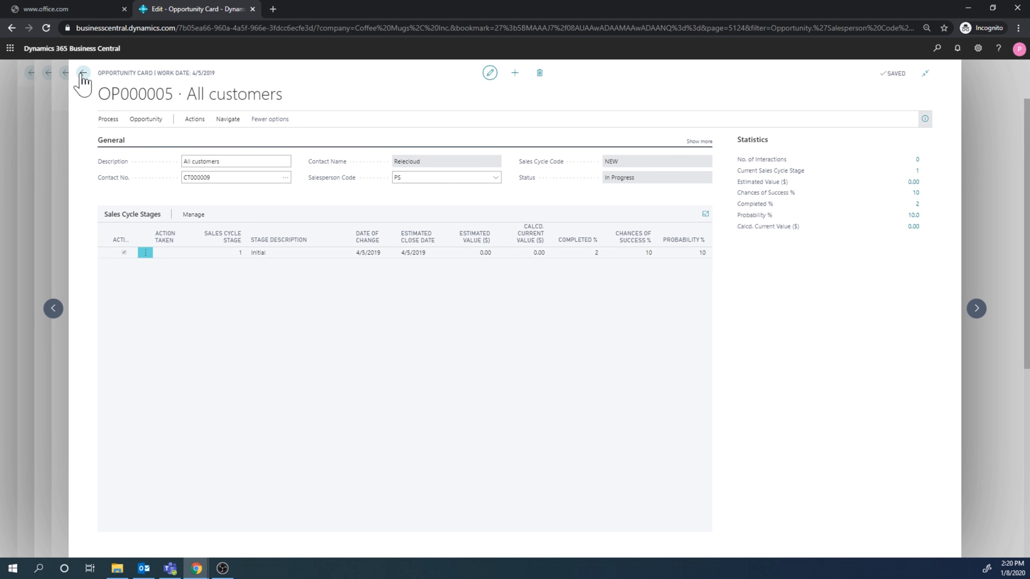
Return to Peter Saddow's salesperson card and open his Tasks list showing OP000005's new tasks.
click(82, 72)
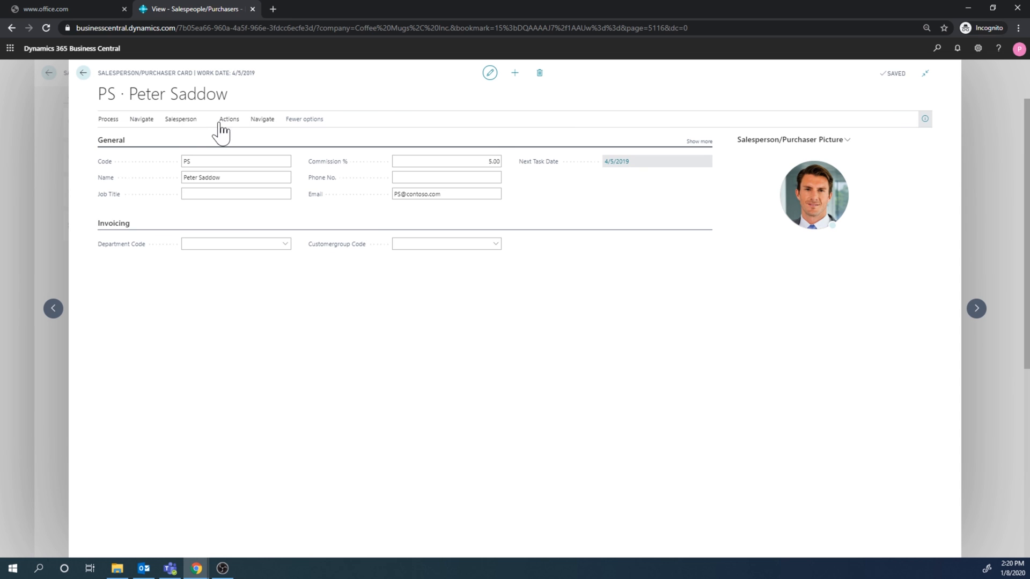
click(141, 119)
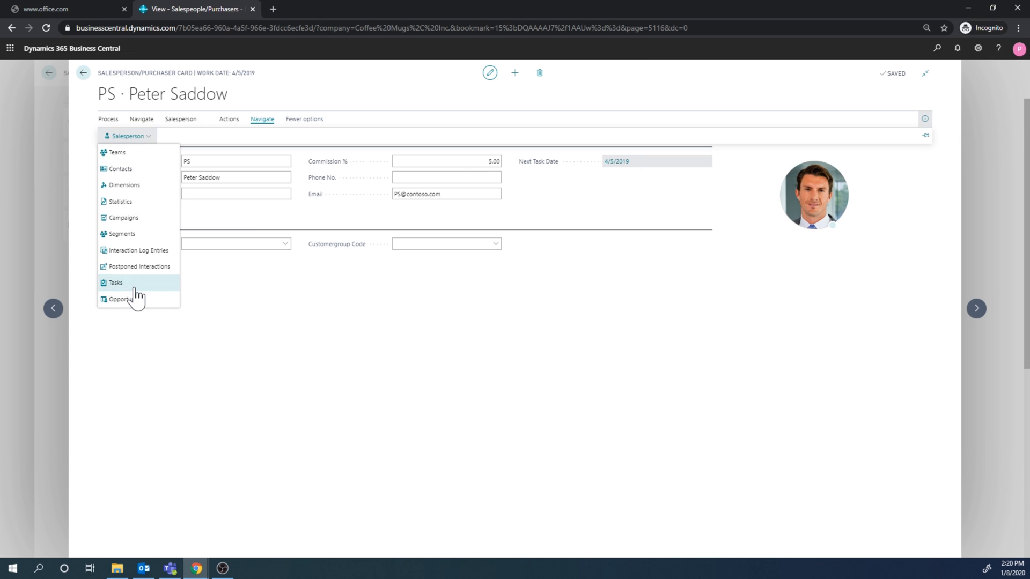
click(116, 283)
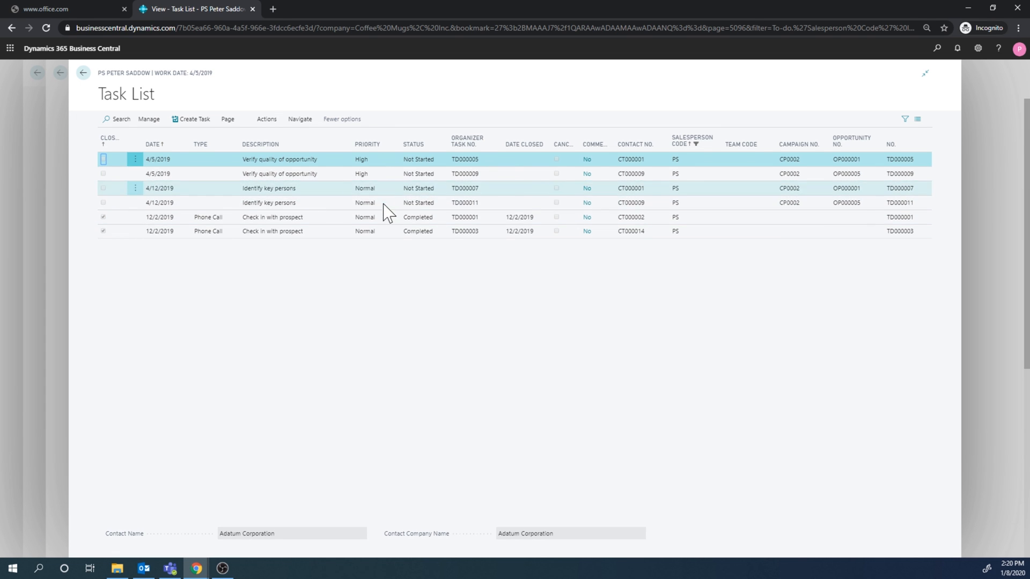
mouse_move(451, 340)
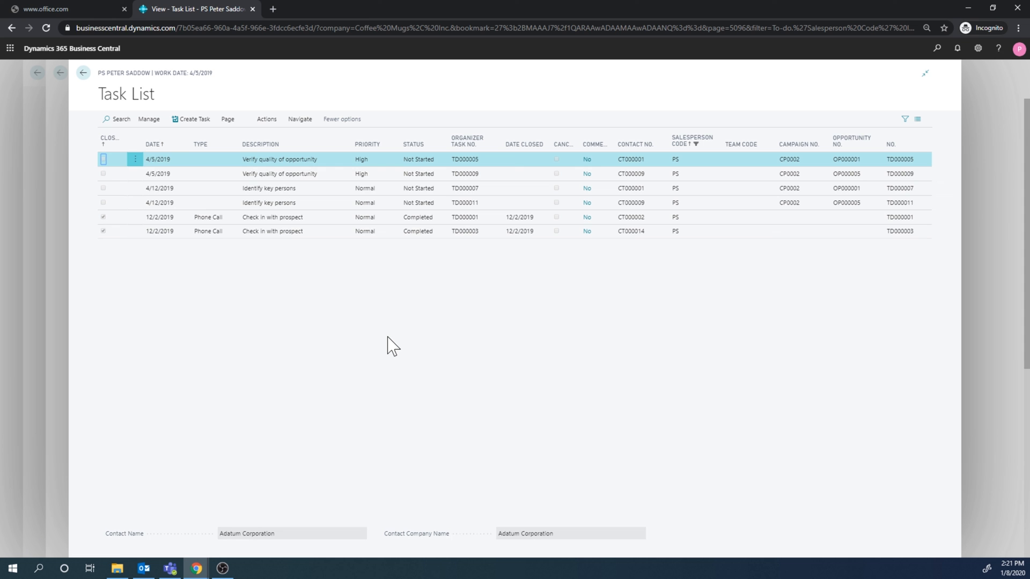
mouse_move(419, 381)
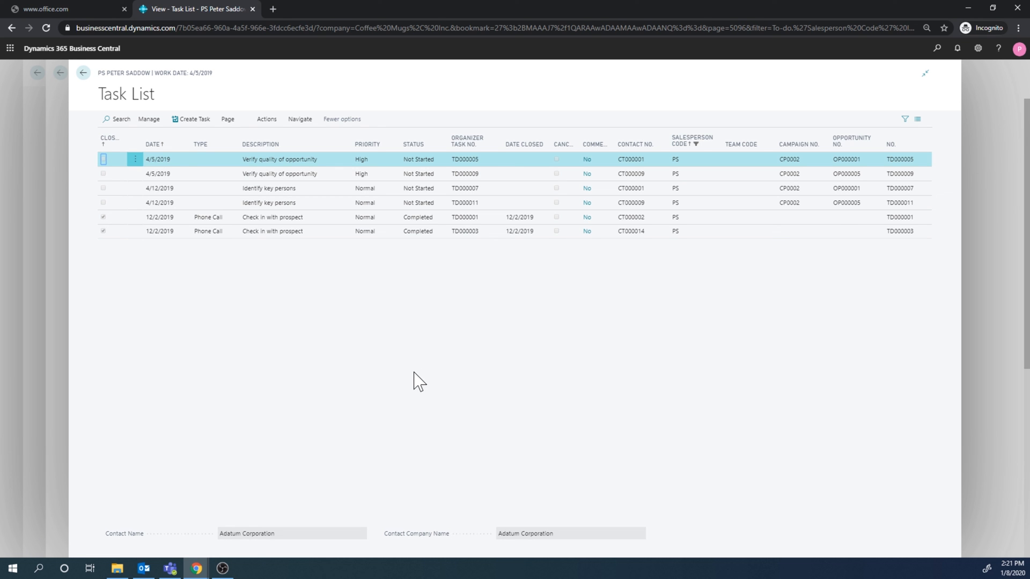